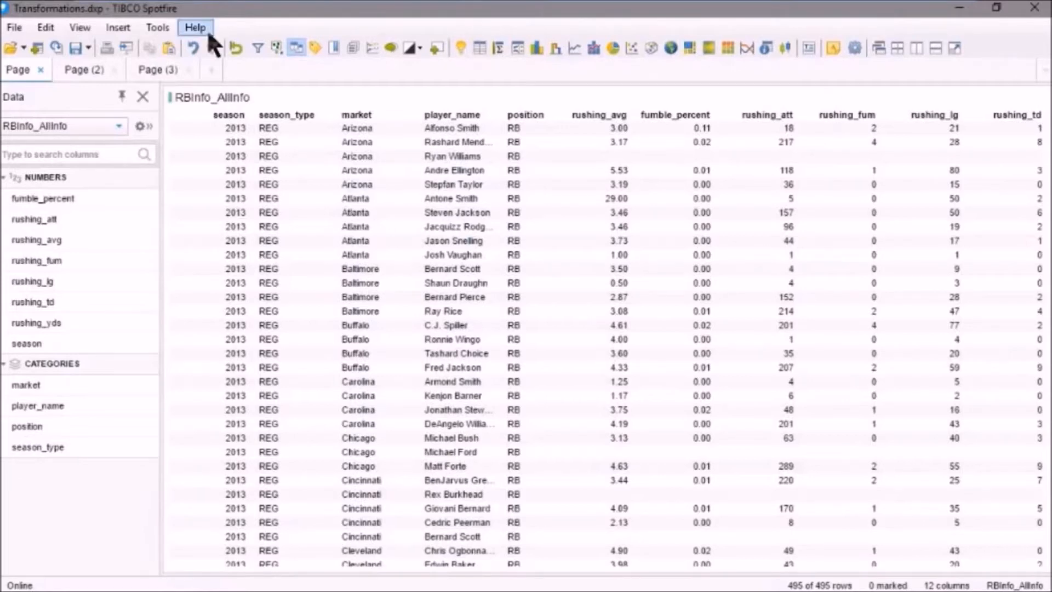
pyautogui.moveTo(77, 100)
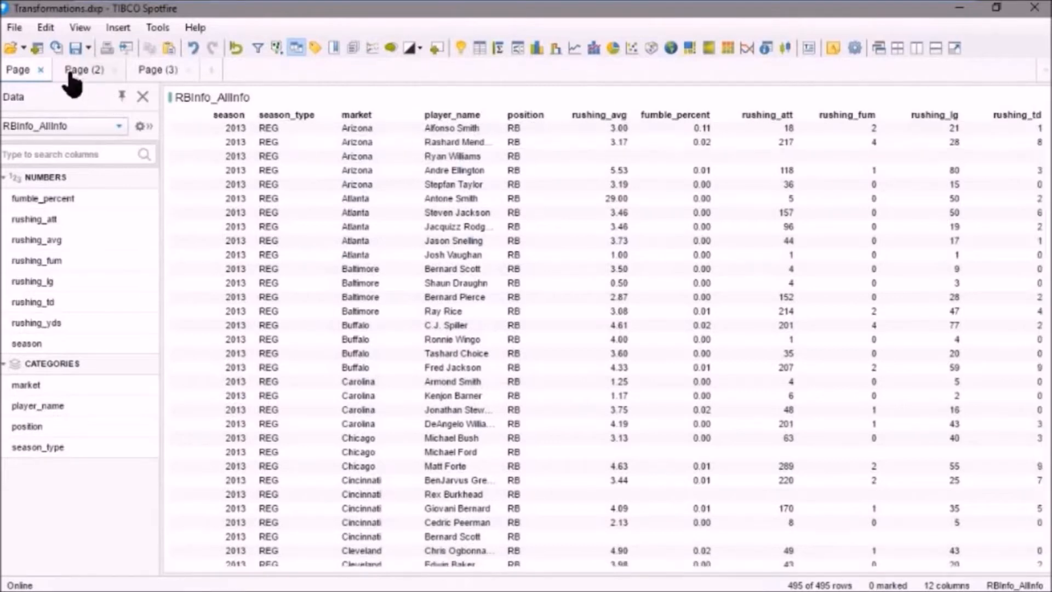
# Switch to Page (2) to view the unpivoted RBInfo_Unpivot table.
pyautogui.click(84, 69)
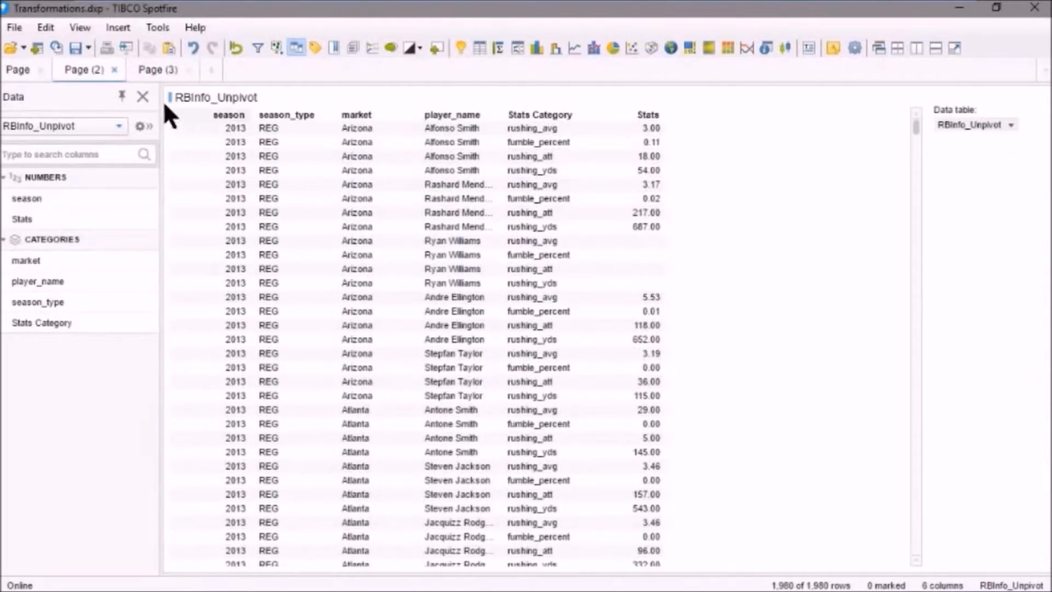
# Switch to Page (3) to view the repivoted RBInfo_Repivot table.
pyautogui.click(158, 69)
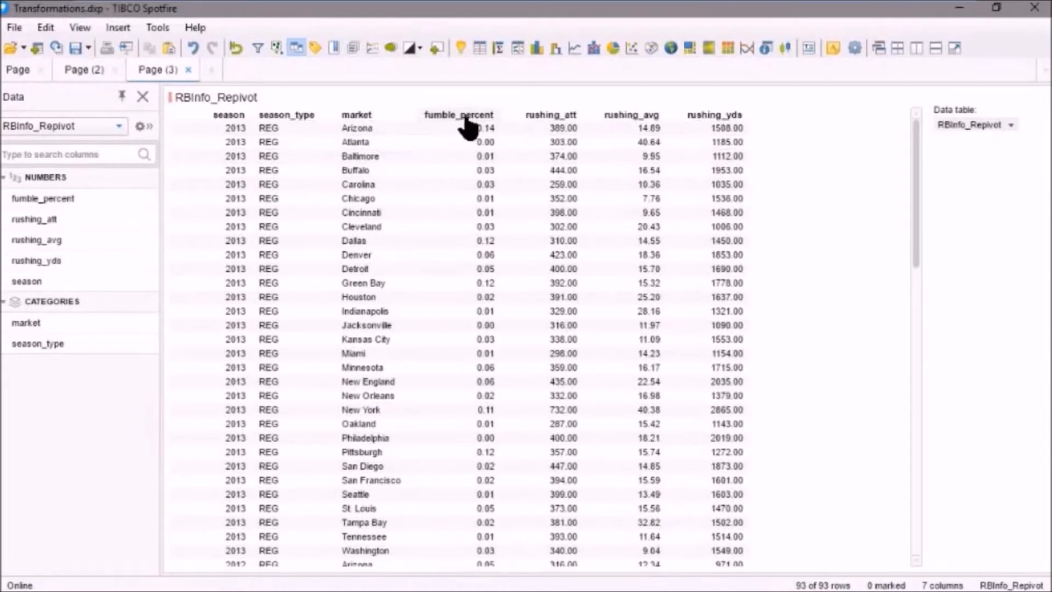
pyautogui.moveTo(448, 124)
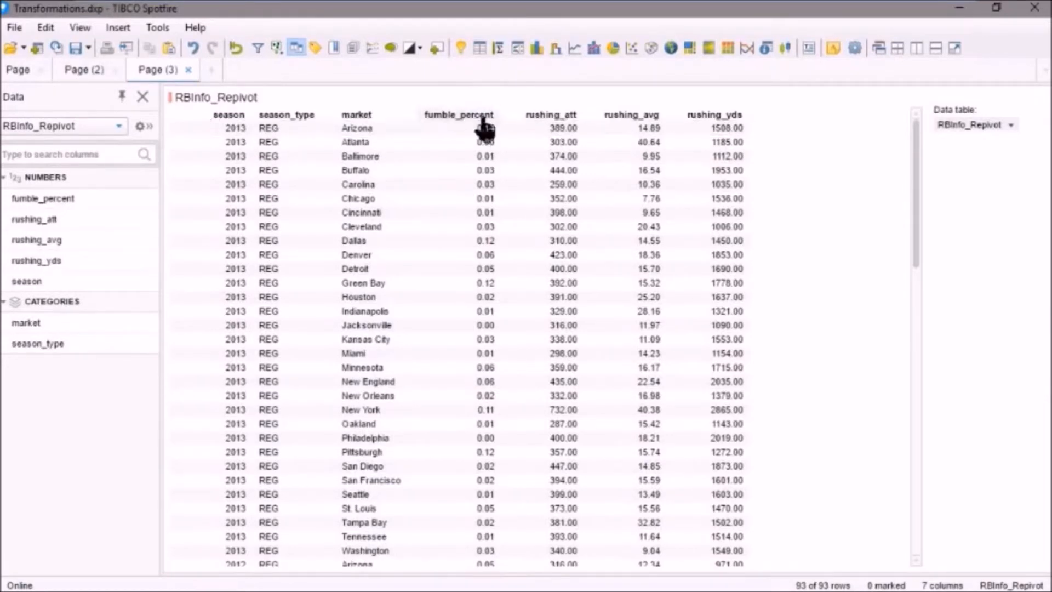
pyautogui.moveTo(482, 130)
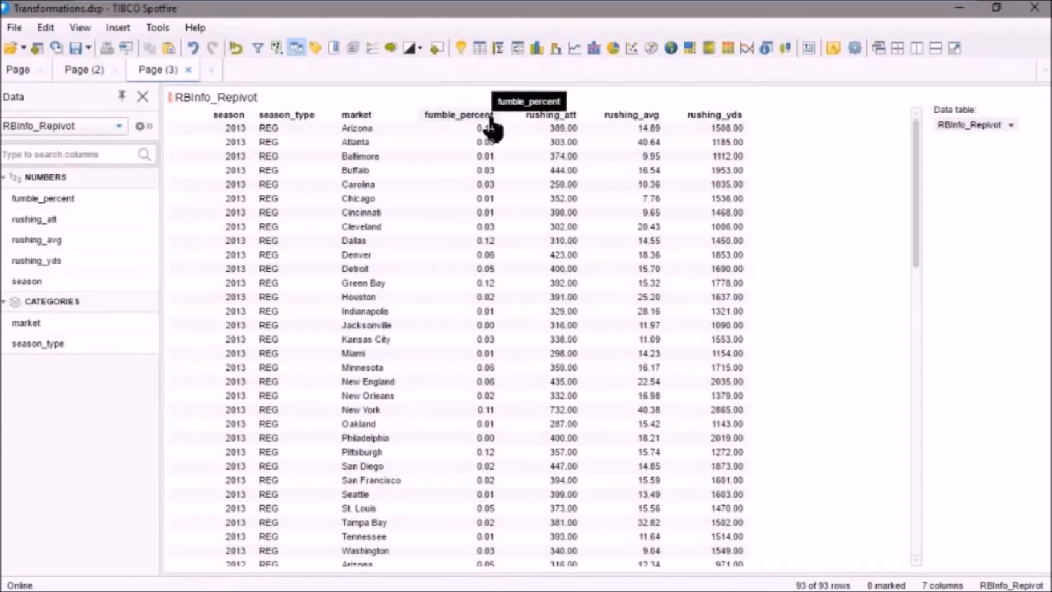
pyautogui.moveTo(570, 128)
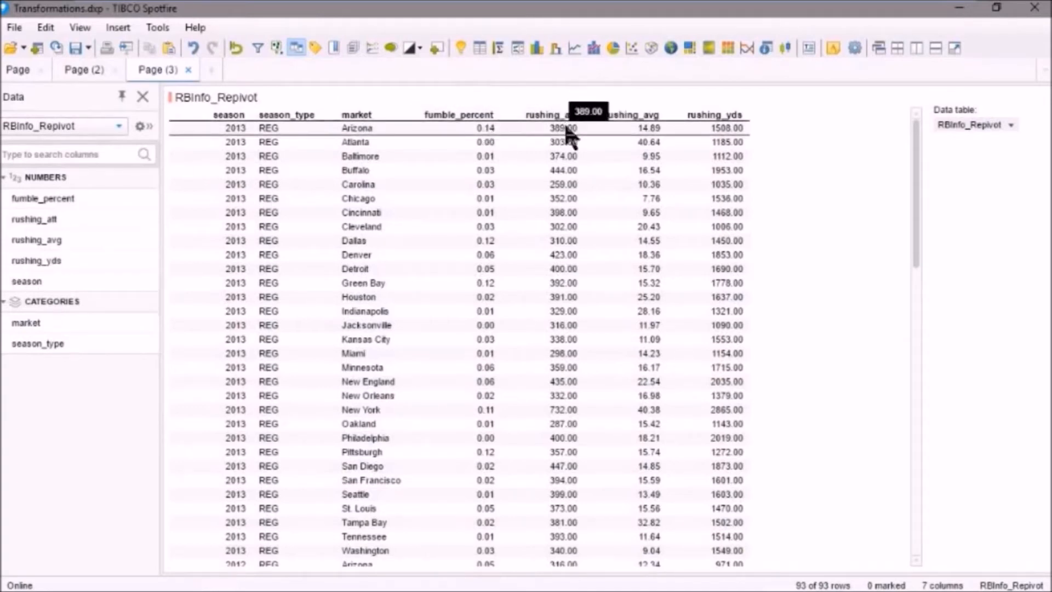
pyautogui.moveTo(566, 131)
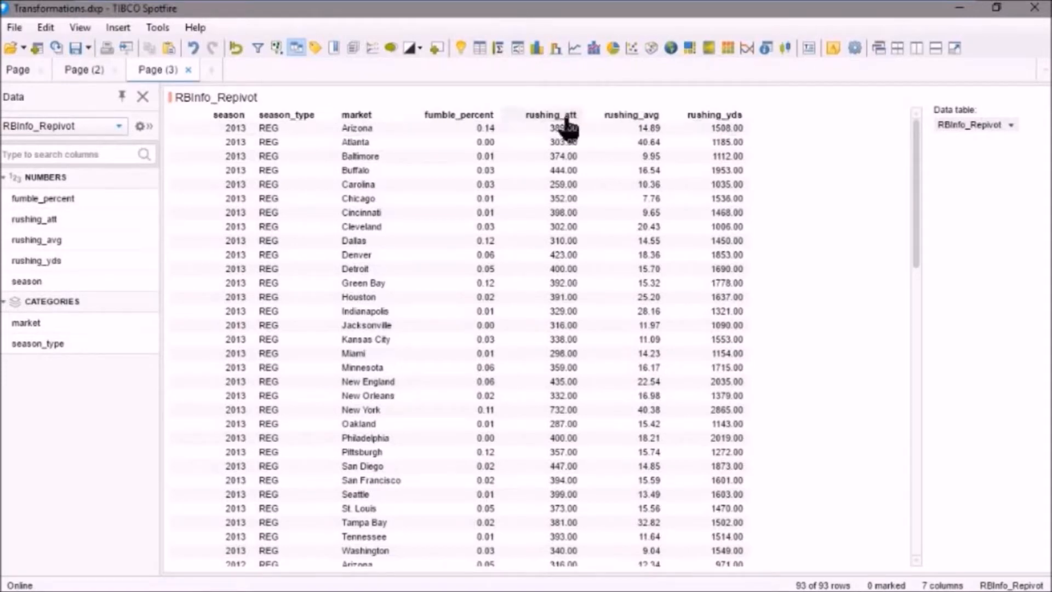
pyautogui.moveTo(568, 127)
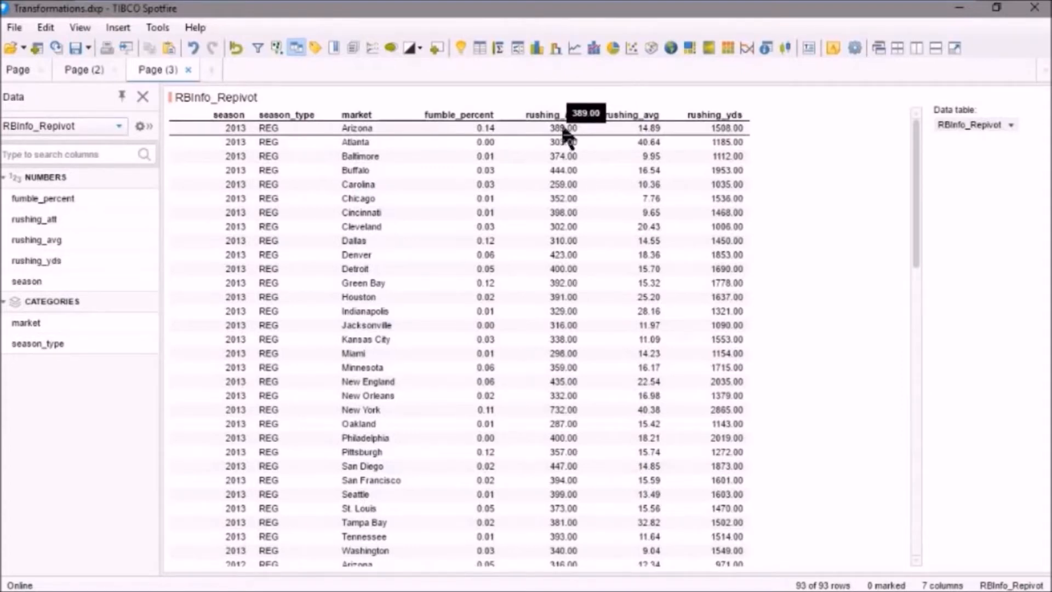
pyautogui.moveTo(563, 127)
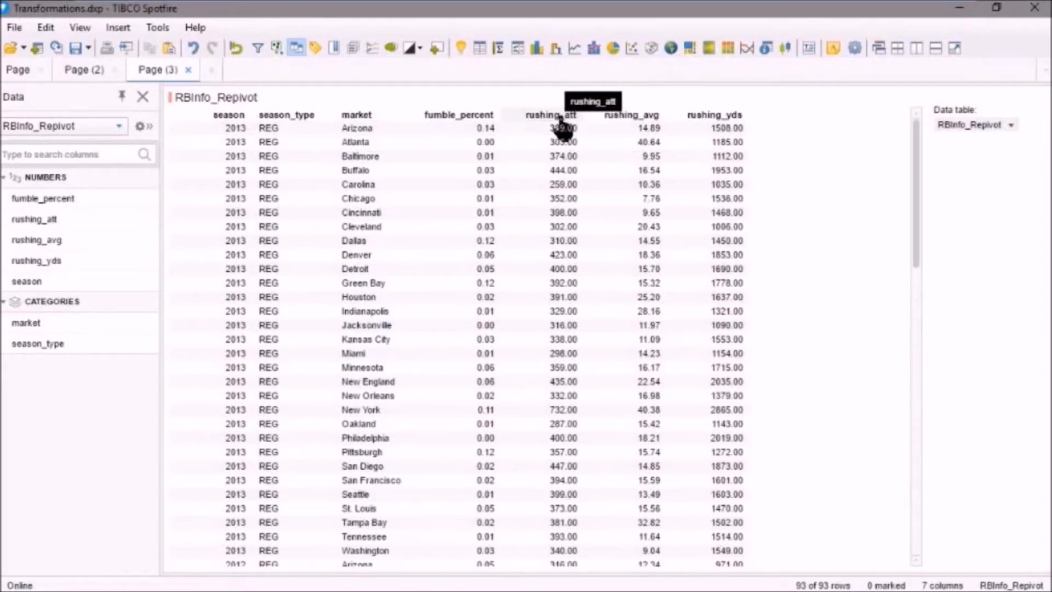
pyautogui.moveTo(650, 128)
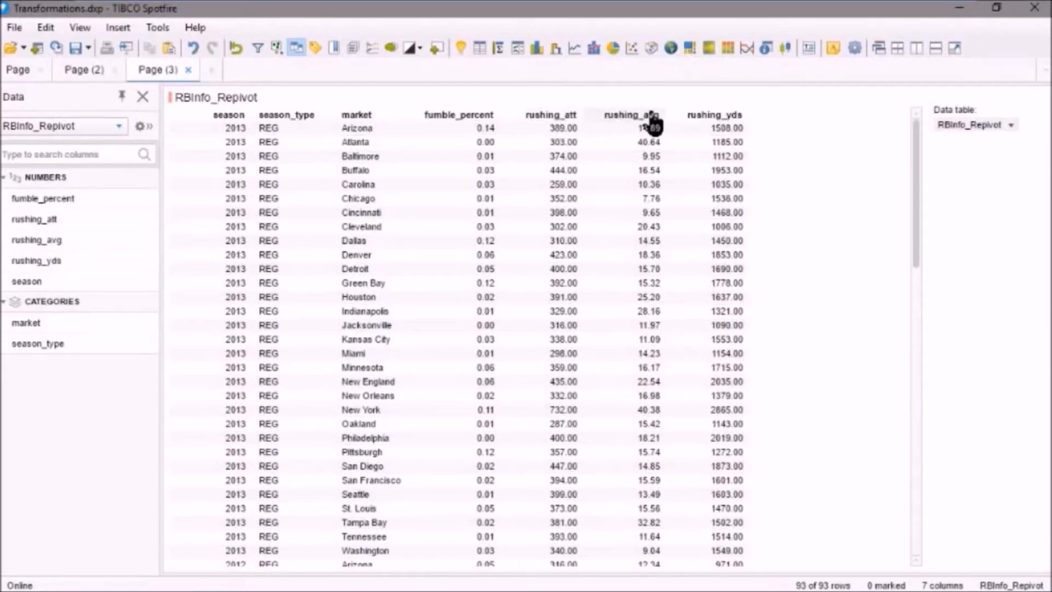
pyautogui.moveTo(649, 127)
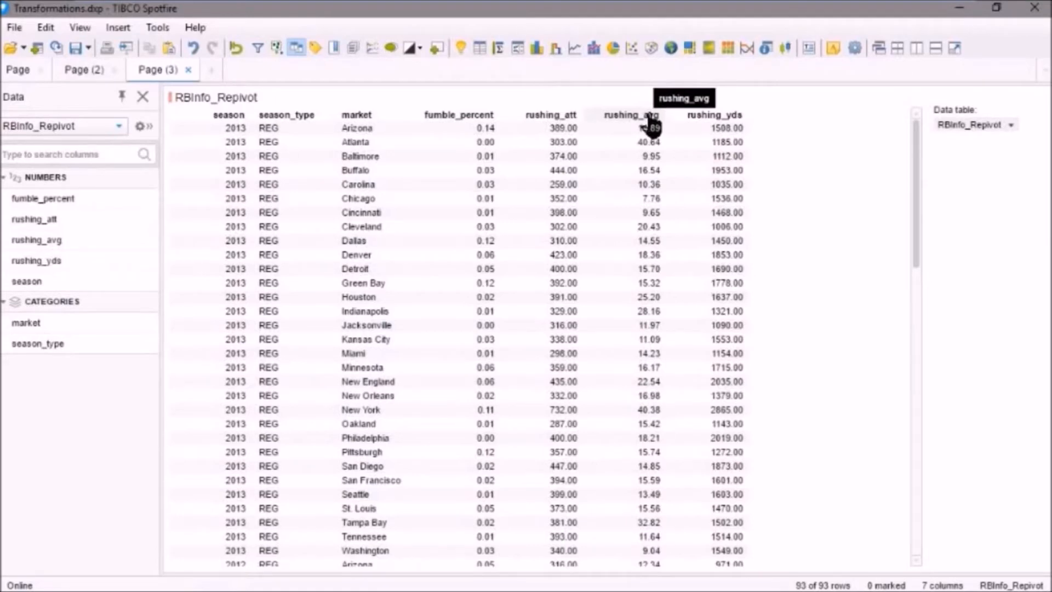
pyautogui.moveTo(724, 120)
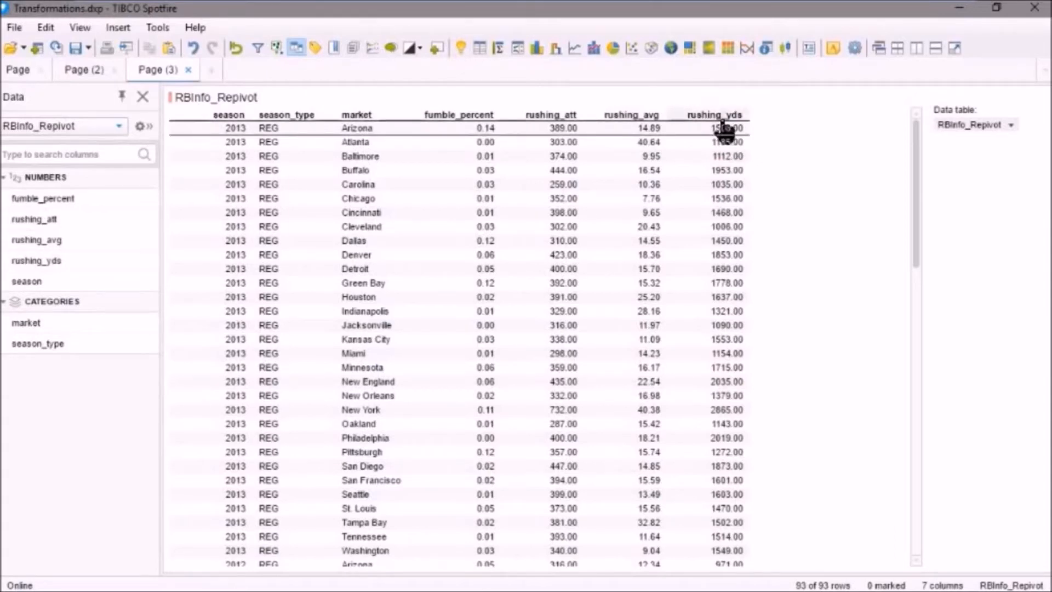
pyautogui.moveTo(97, 141)
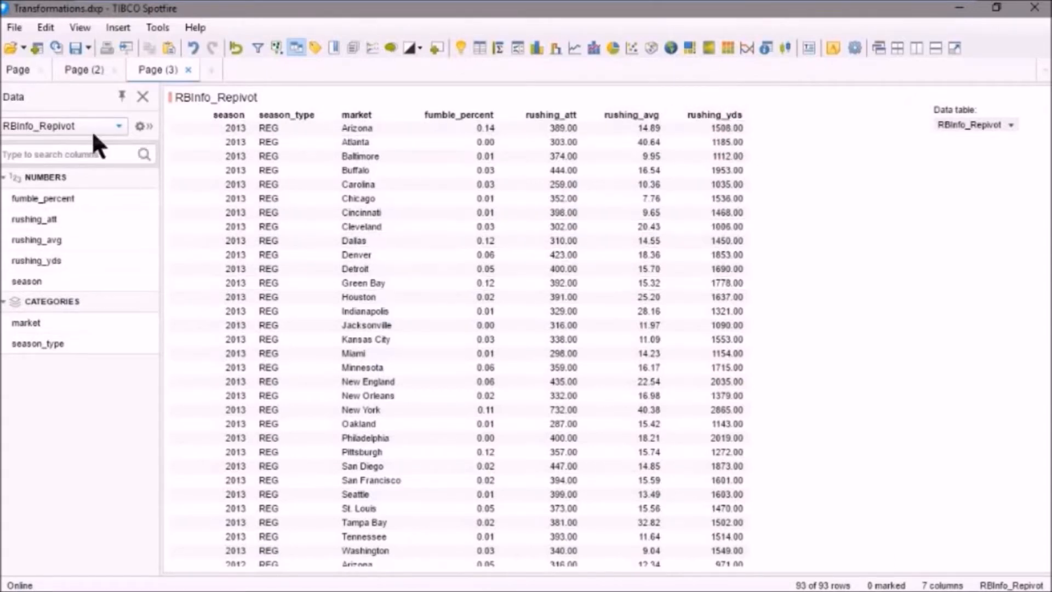
pyautogui.moveTo(37, 47)
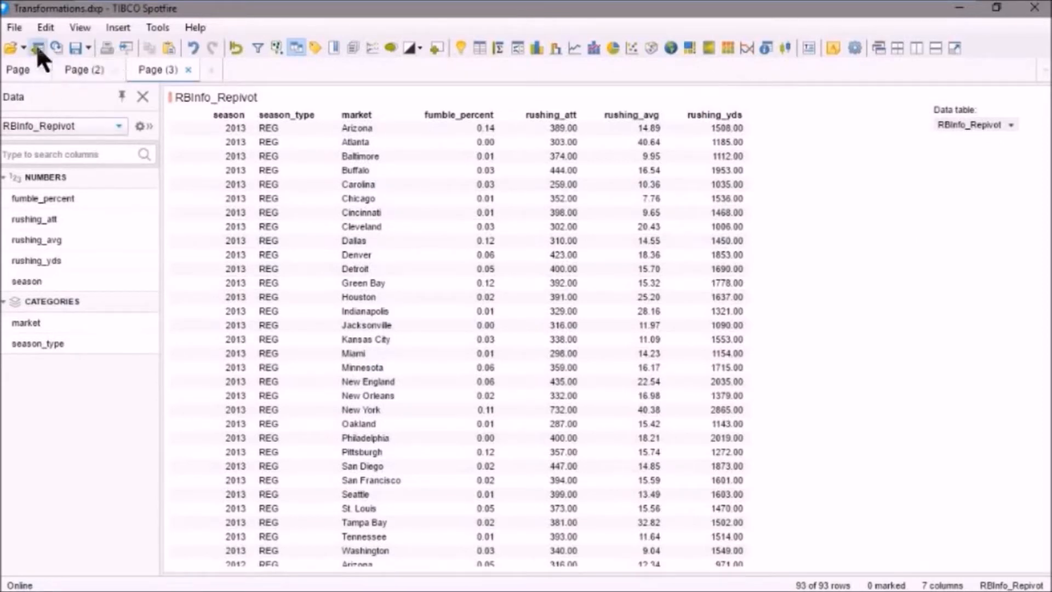
# Stage a new data table copied from RBInfo_Repivot and rename it RBInfo_Transformation.
pyautogui.click(36, 47)
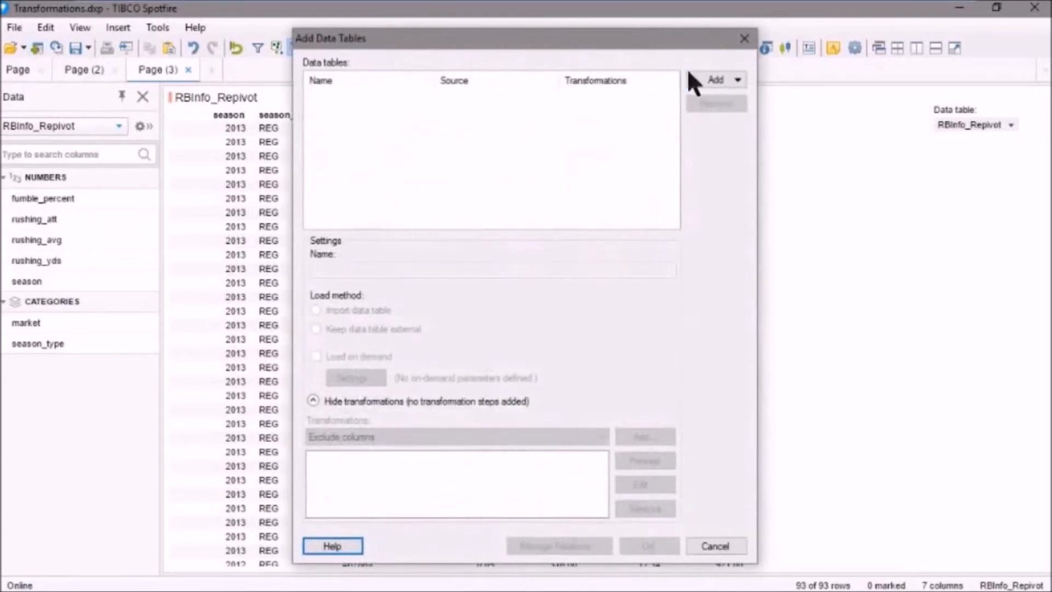
pyautogui.click(716, 79)
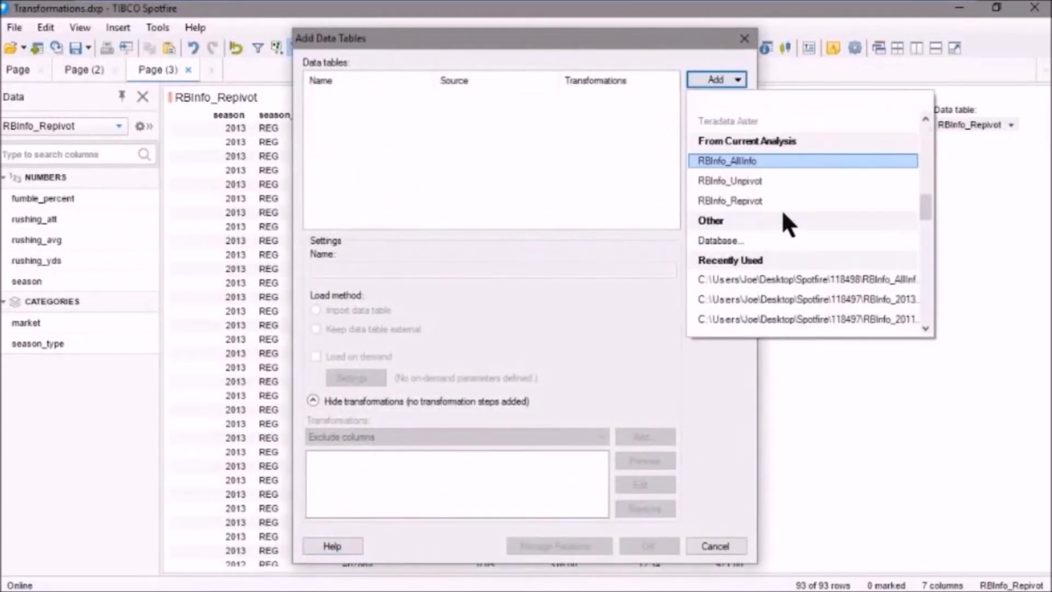
pyautogui.click(730, 200)
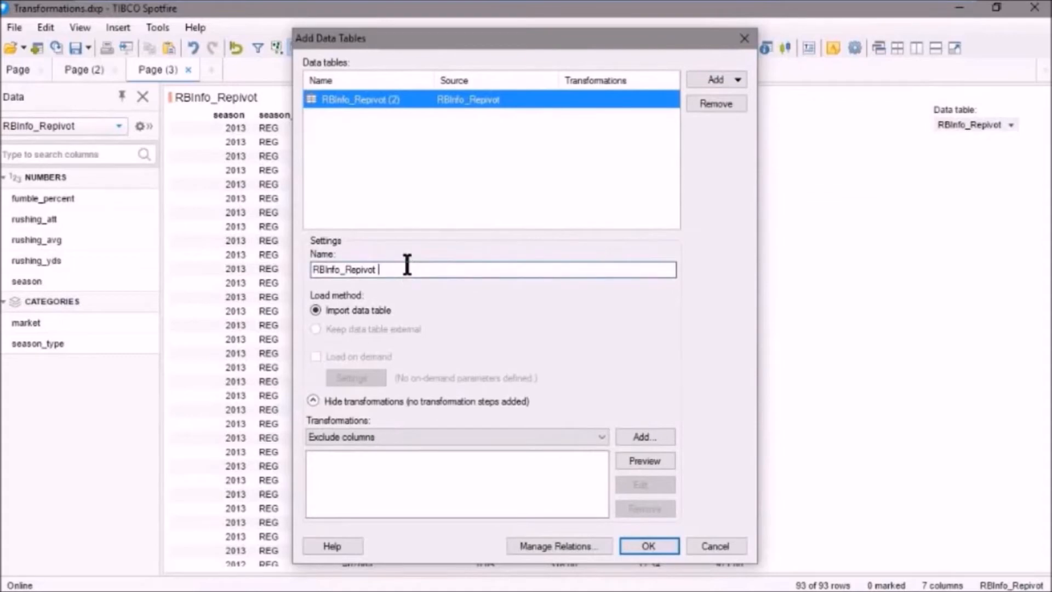
pyautogui.press('Backspace')
pyautogui.write('Transformation')
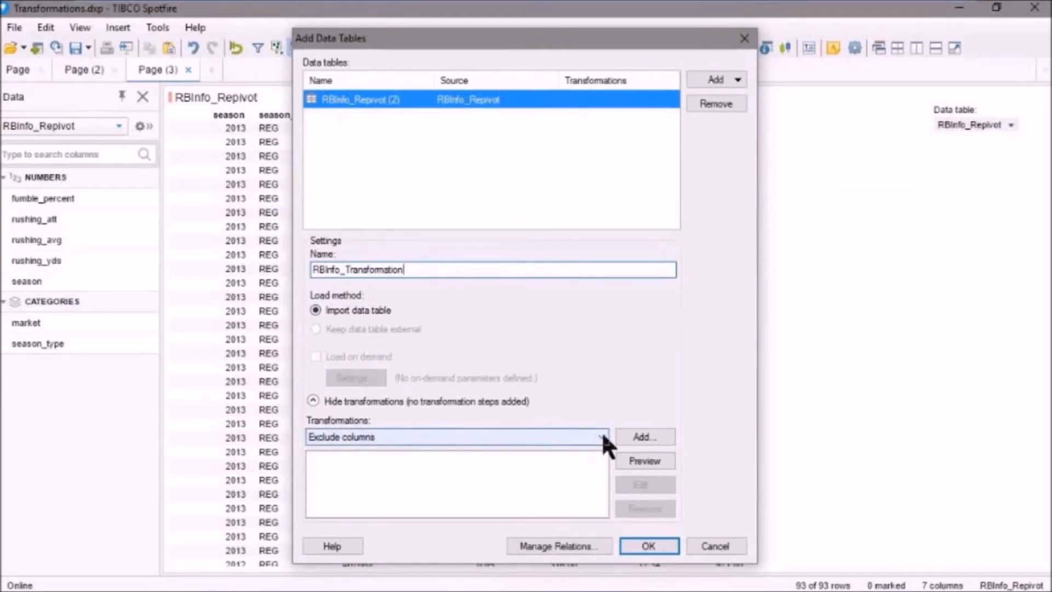
# Select 'Calculate and replace column' as the transformation type.
pyautogui.click(601, 437)
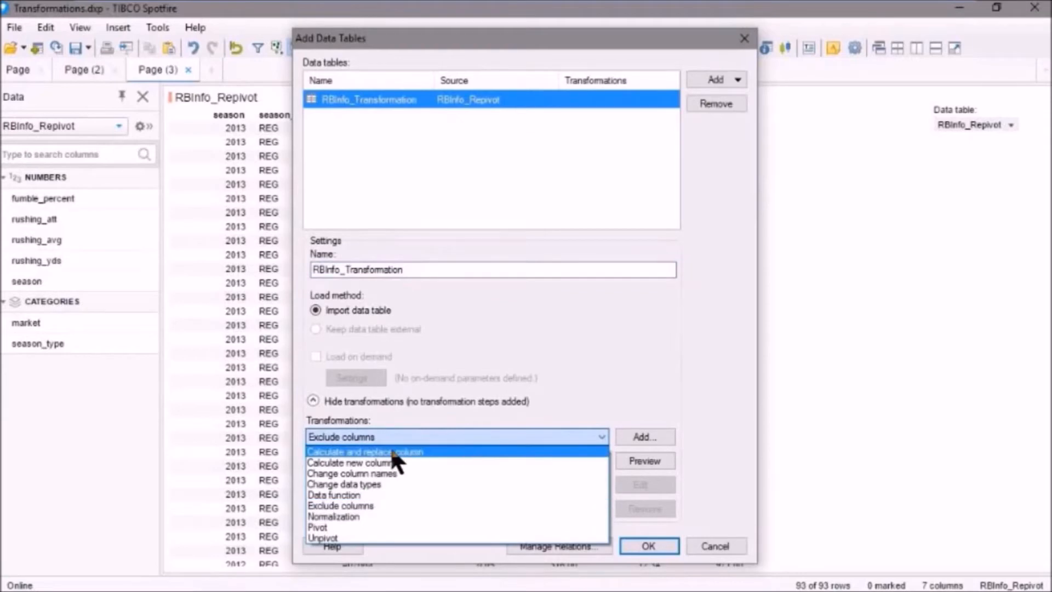
pyautogui.moveTo(375, 462)
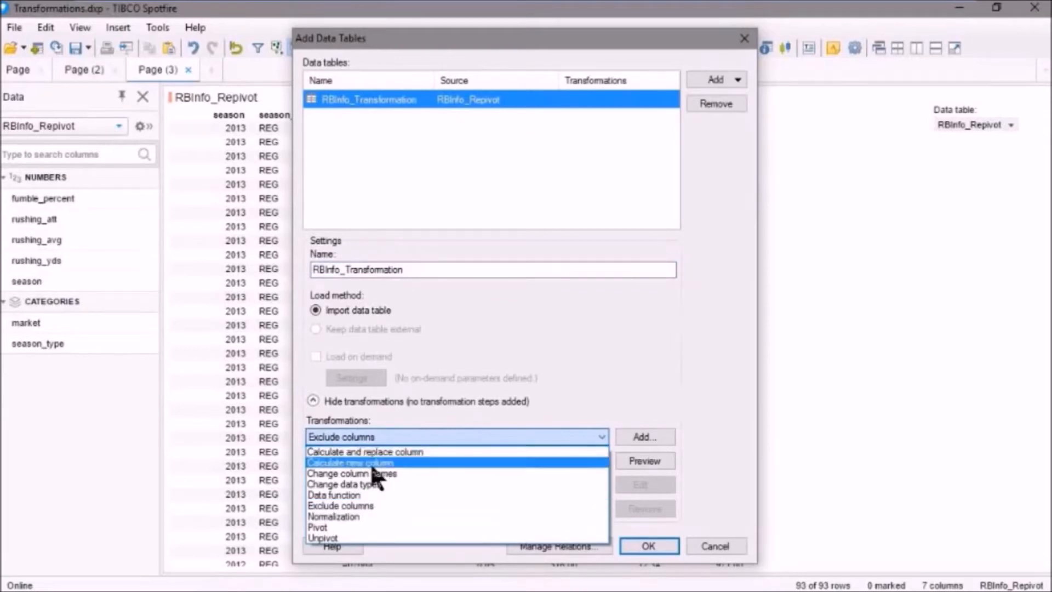
pyautogui.moveTo(380, 477)
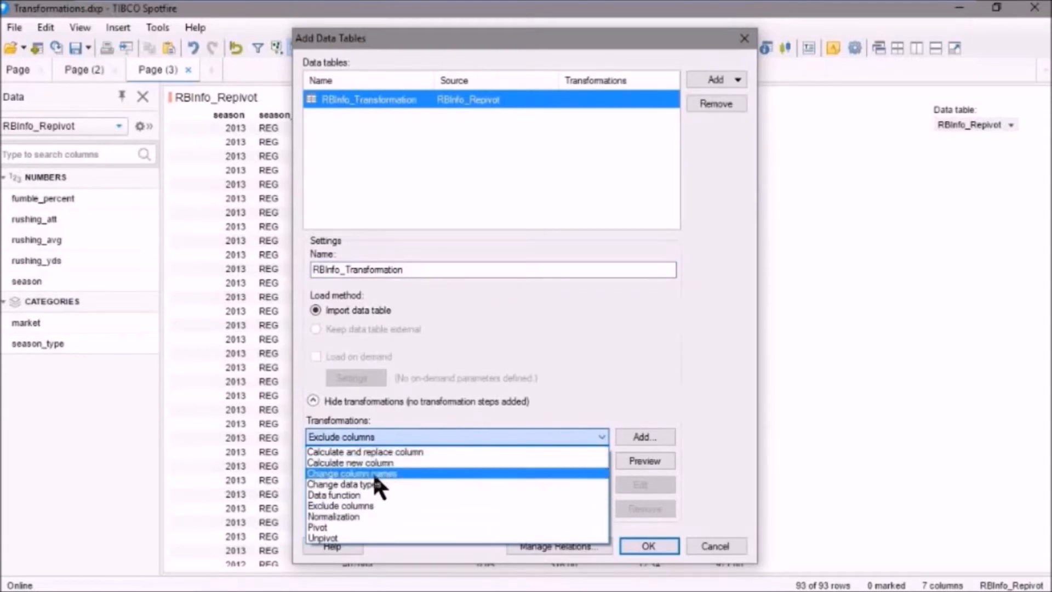
pyautogui.moveTo(389, 487)
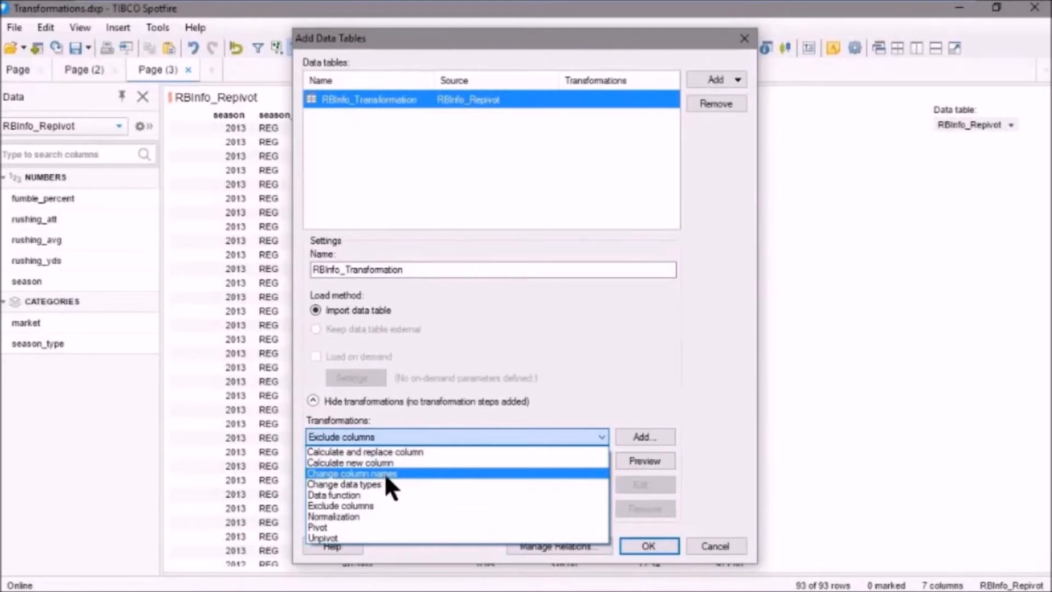
pyautogui.moveTo(355, 495)
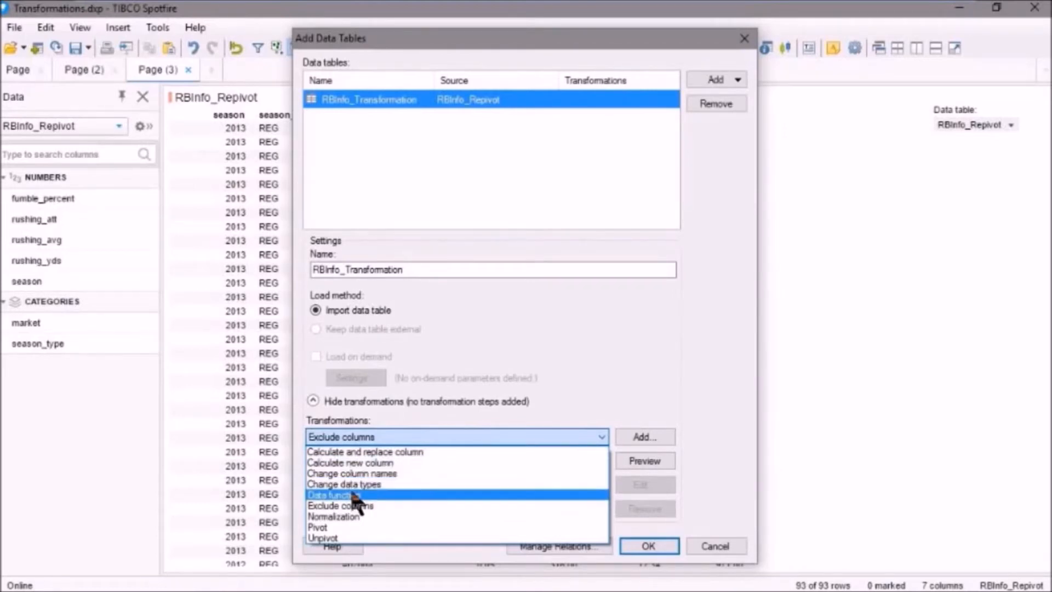
pyautogui.moveTo(342, 505)
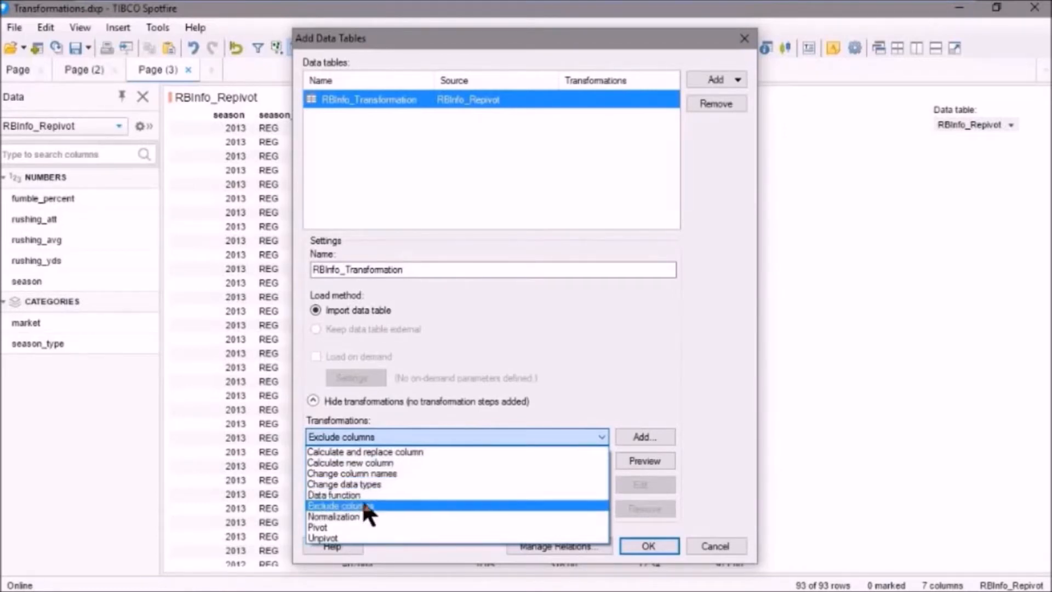
pyautogui.moveTo(335, 516)
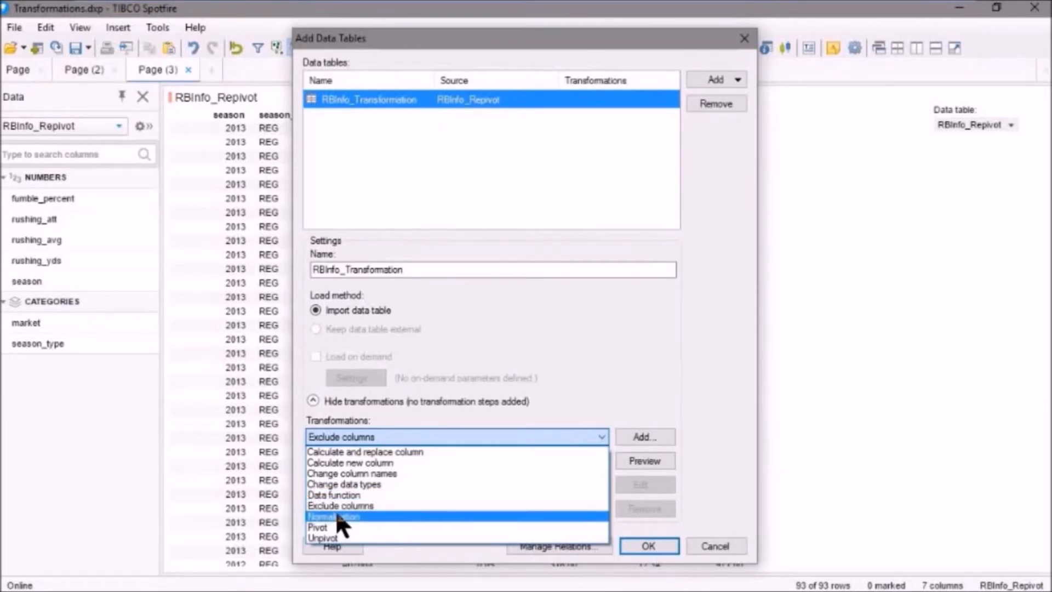
pyautogui.moveTo(329, 529)
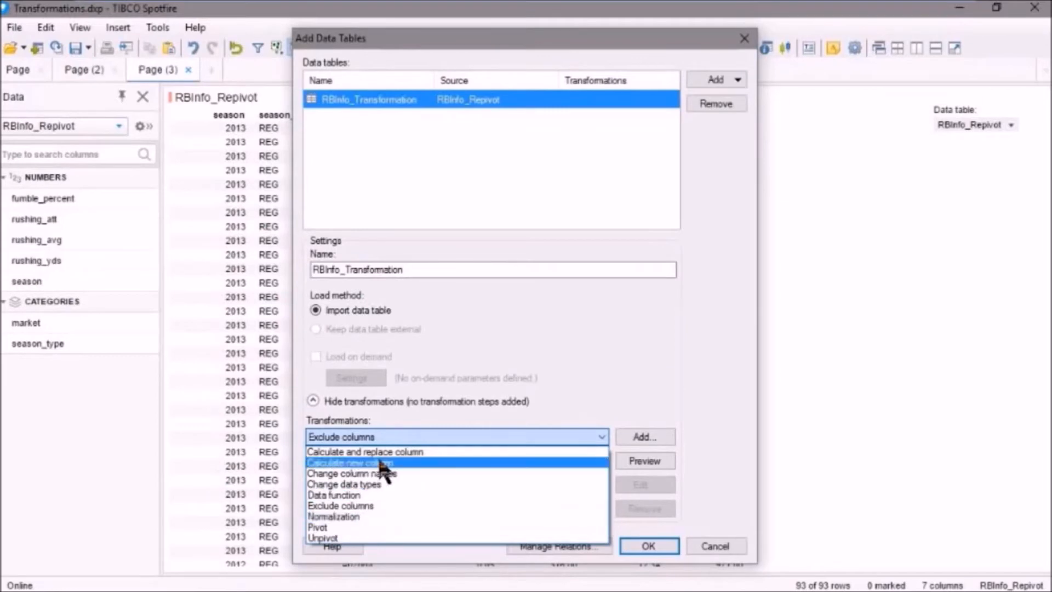
pyautogui.moveTo(460, 446)
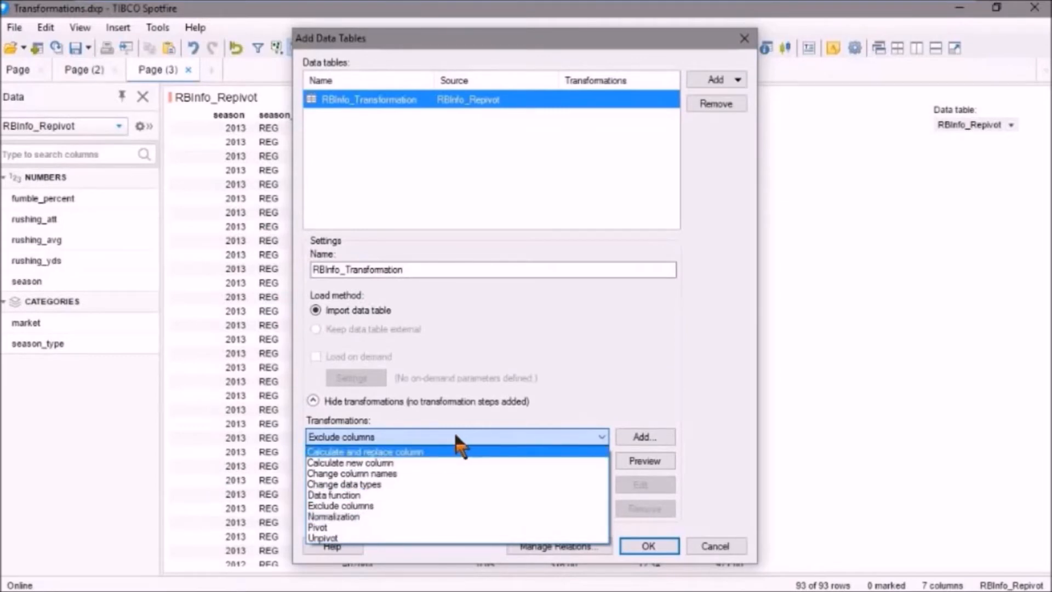
pyautogui.moveTo(413, 459)
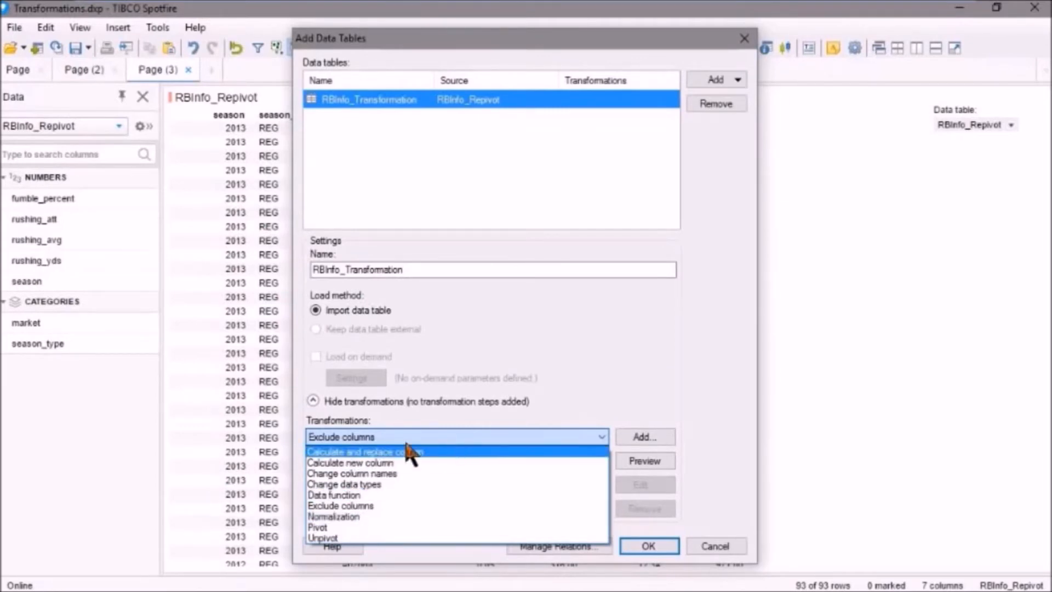
pyautogui.click(366, 450)
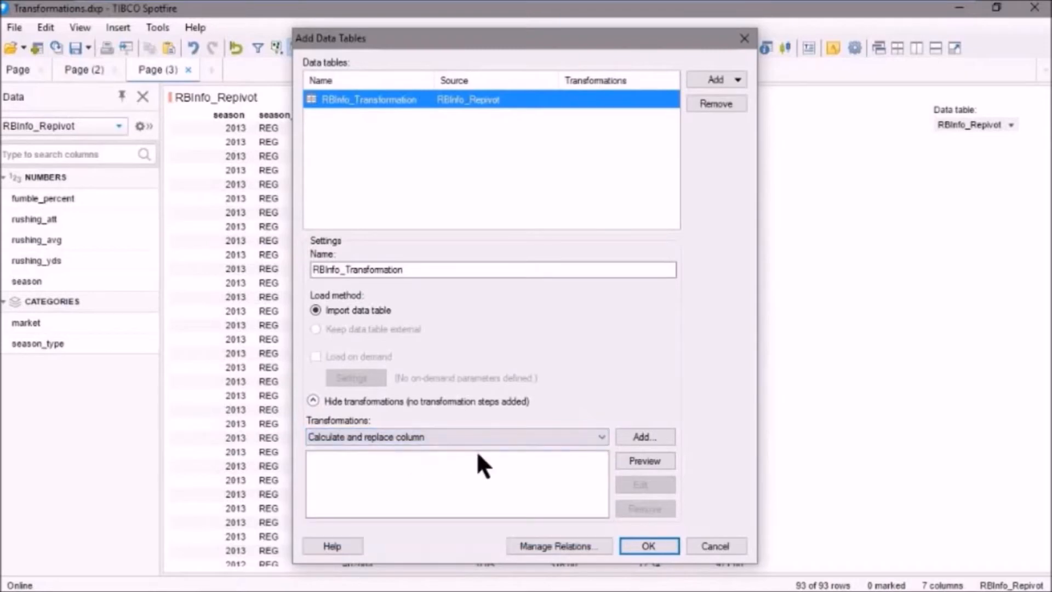
# Add a step replacing with fumble_percent formatted as a one-decimal percentage.
pyautogui.click(643, 437)
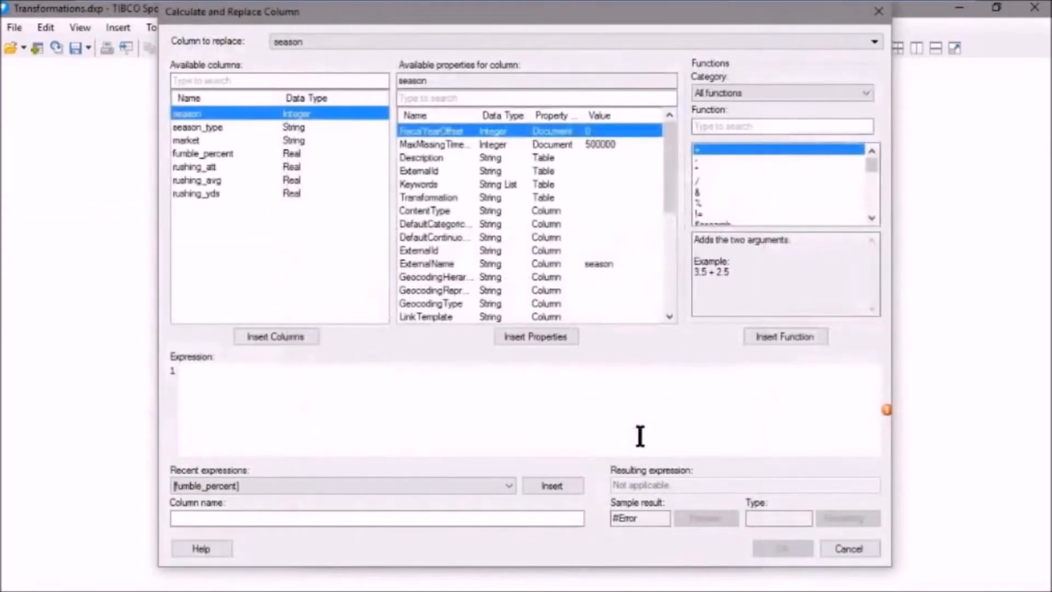
pyautogui.click(202, 153)
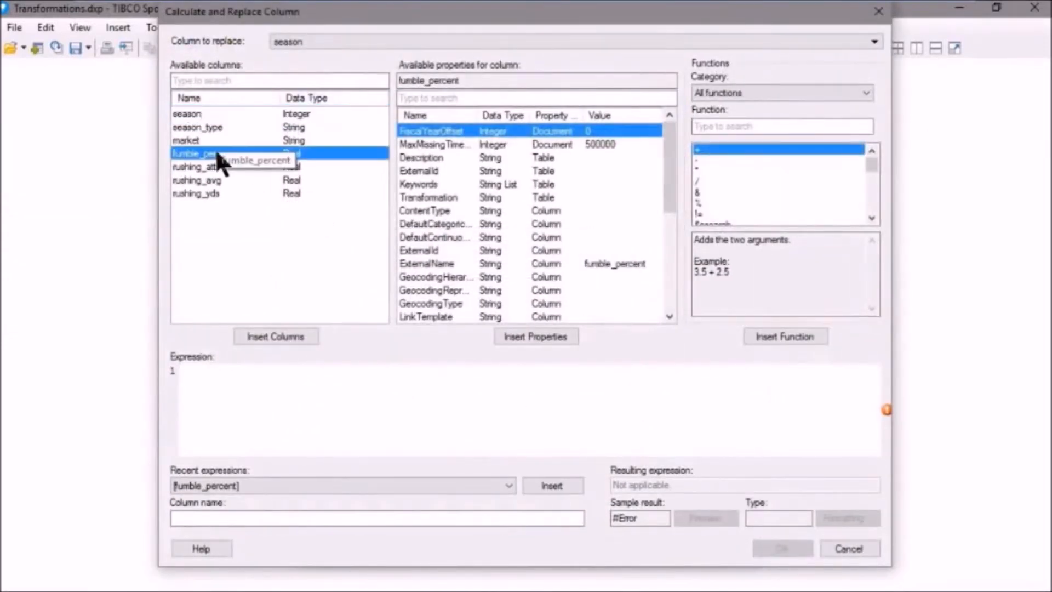
pyautogui.click(275, 336)
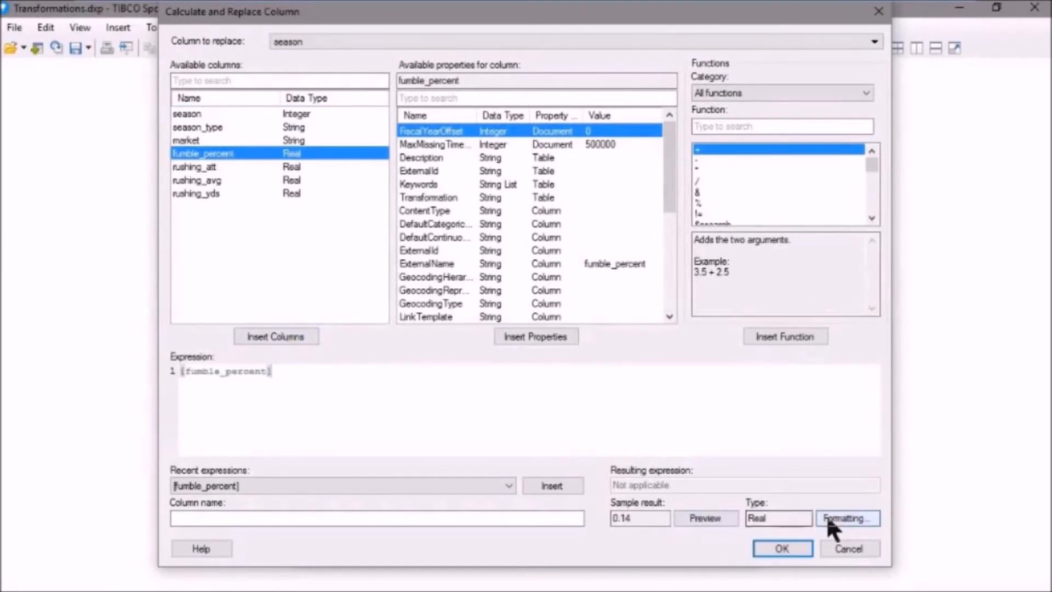
pyautogui.click(847, 519)
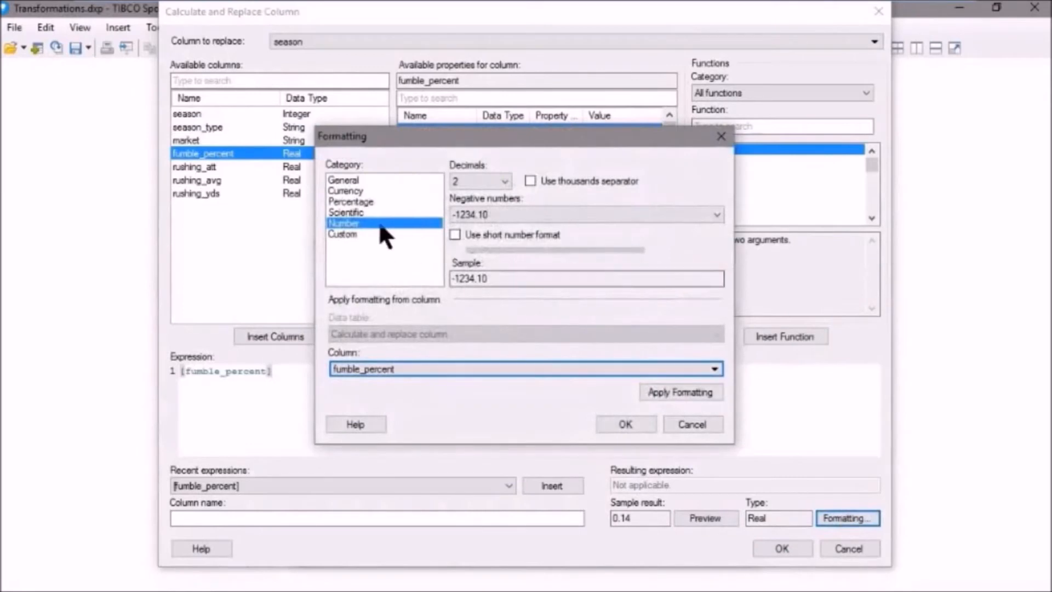
pyautogui.click(503, 181)
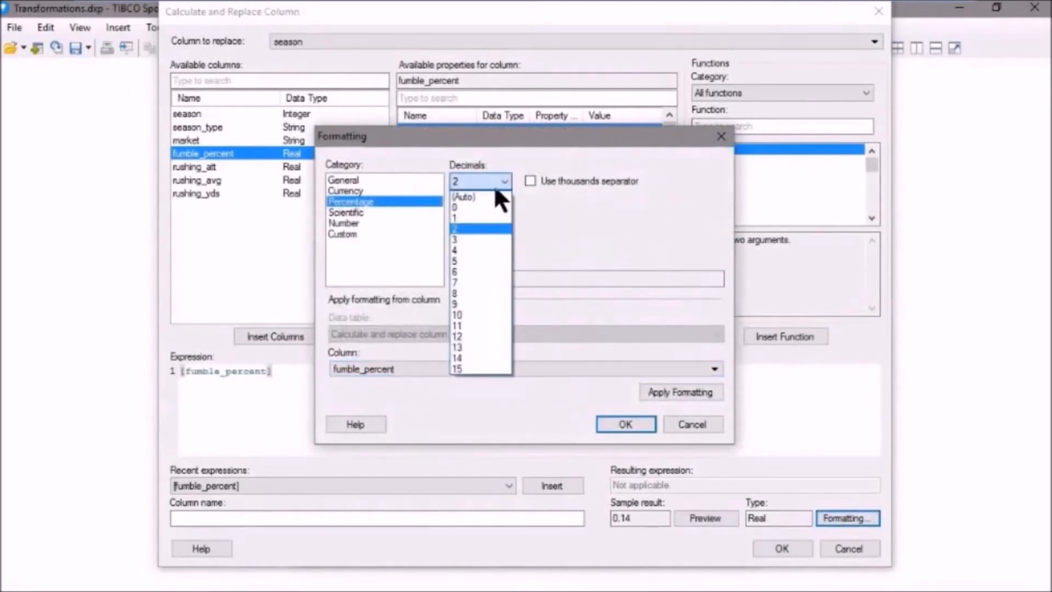
pyautogui.click(456, 217)
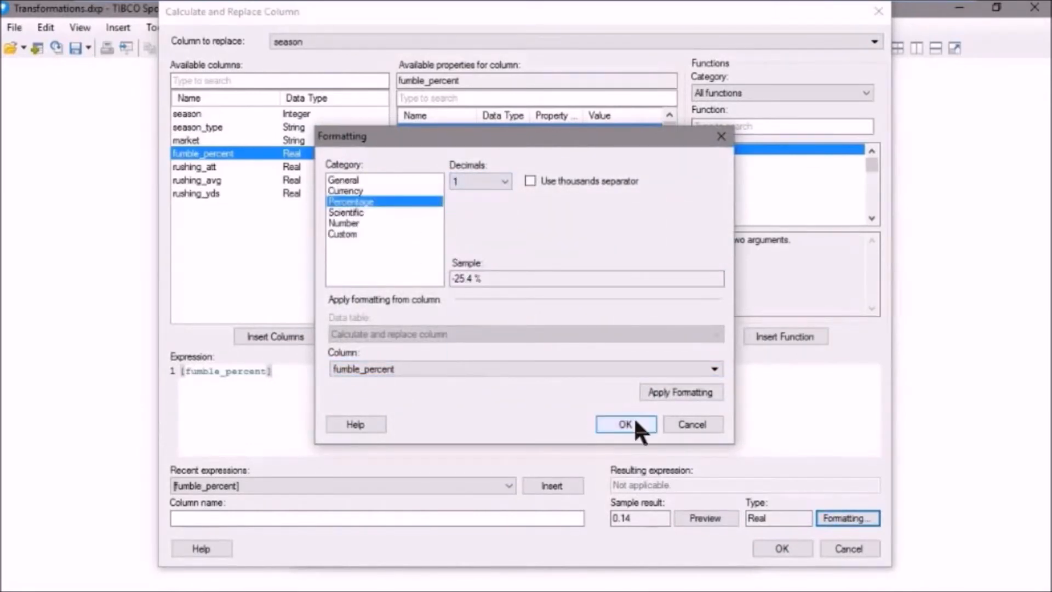
pyautogui.click(625, 424)
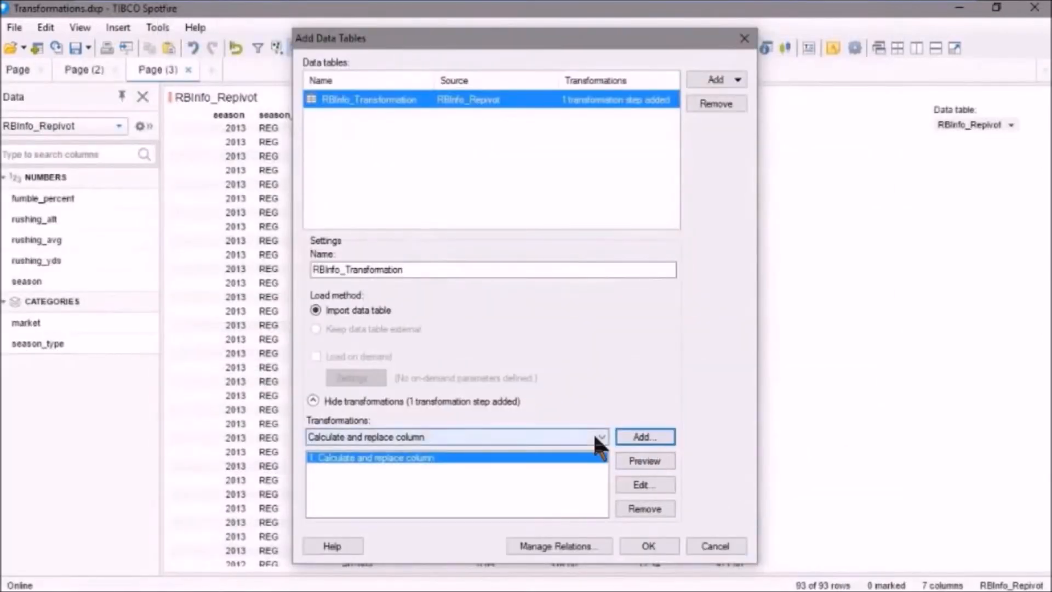
# Add a Change data types step setting rushing_att and rushing_yds to Integer.
pyautogui.click(600, 437)
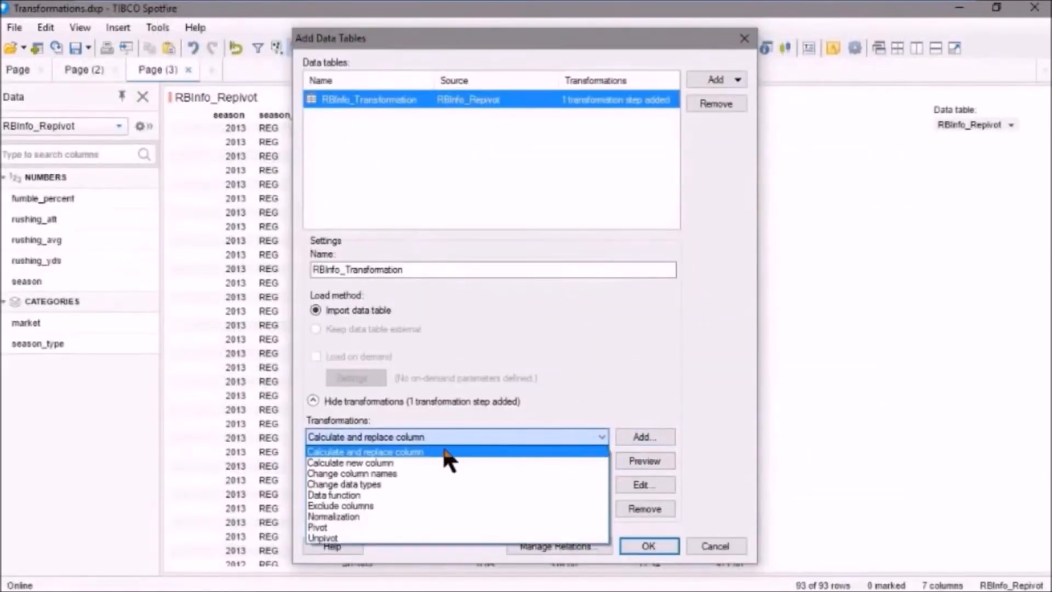
pyautogui.click(344, 483)
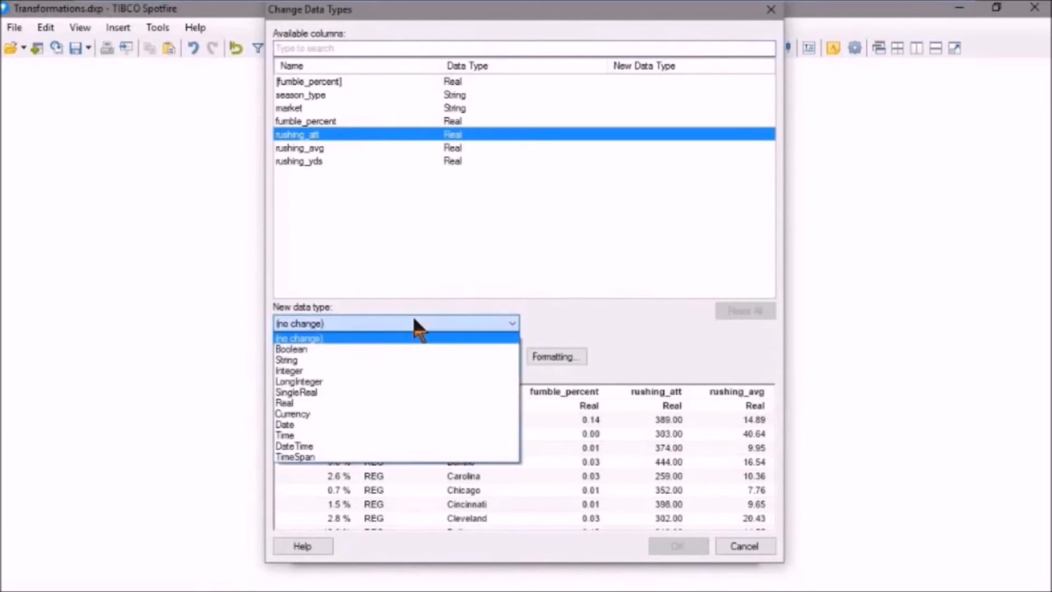
pyautogui.click(289, 369)
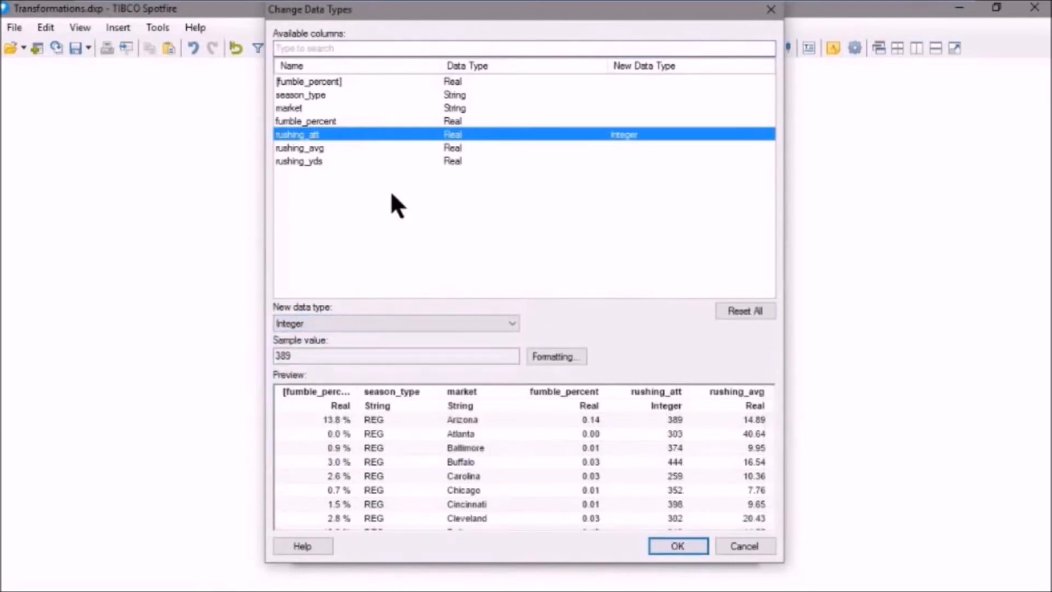
pyautogui.click(299, 162)
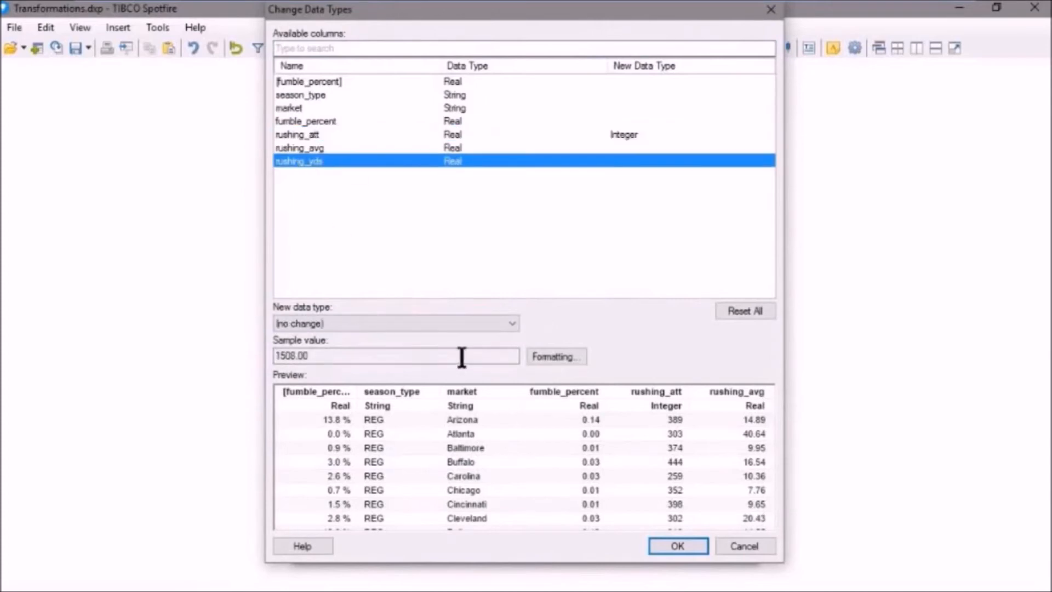
pyautogui.click(395, 323)
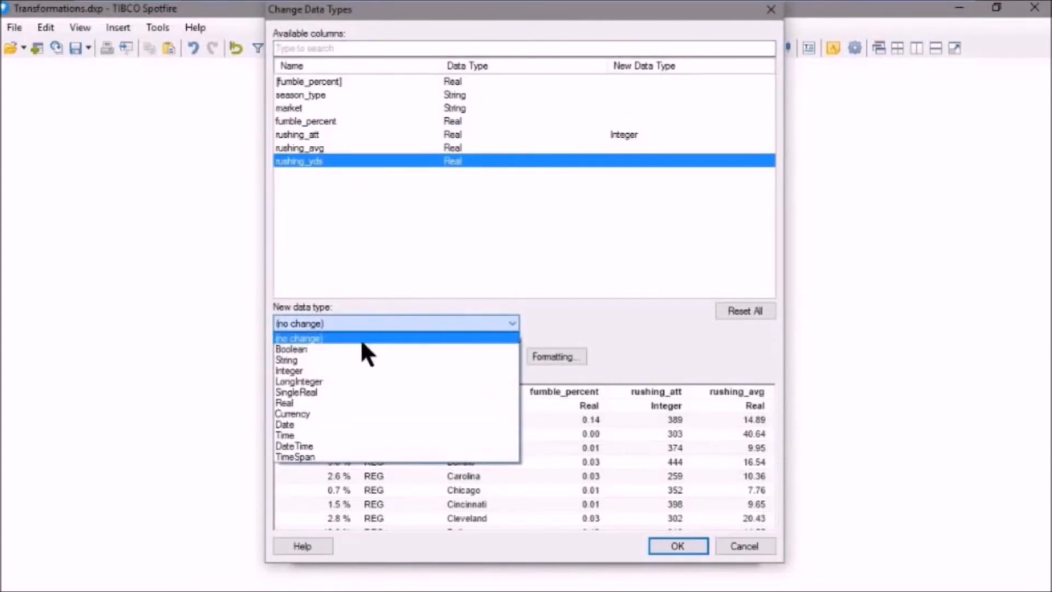
pyautogui.click(289, 369)
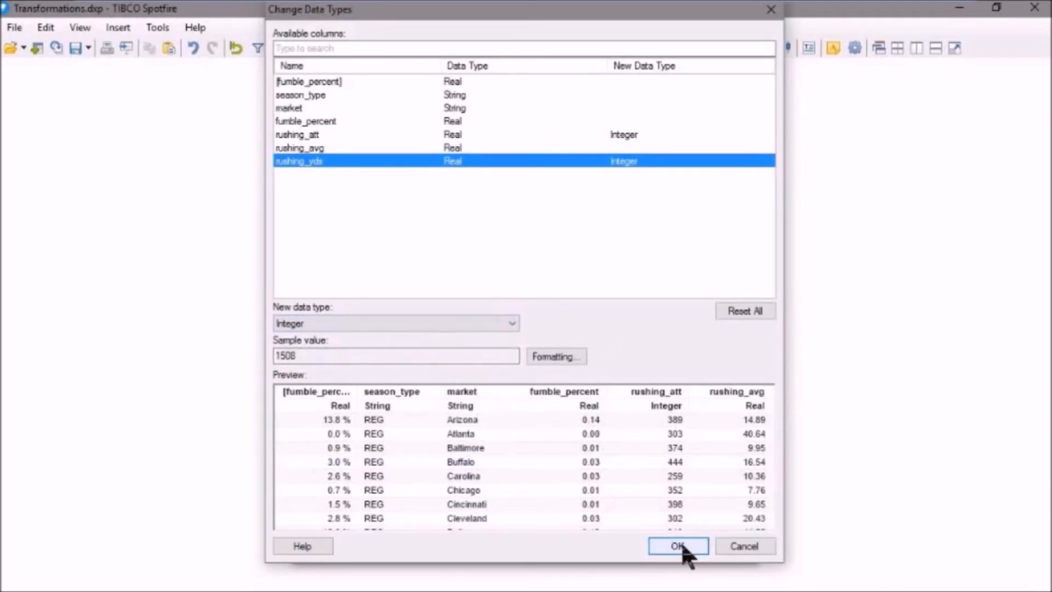
pyautogui.click(677, 546)
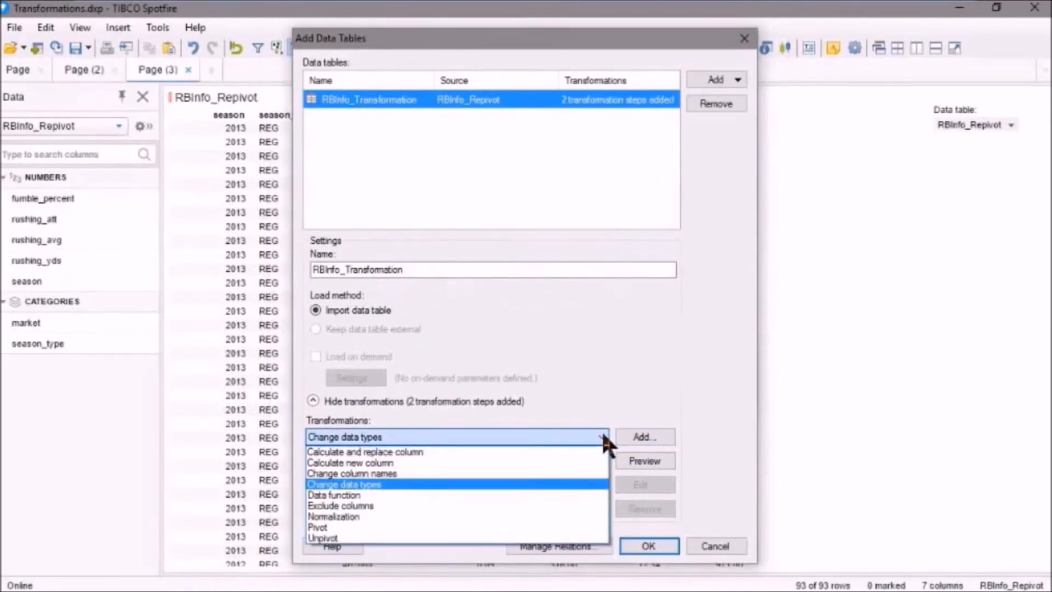
pyautogui.moveTo(363, 504)
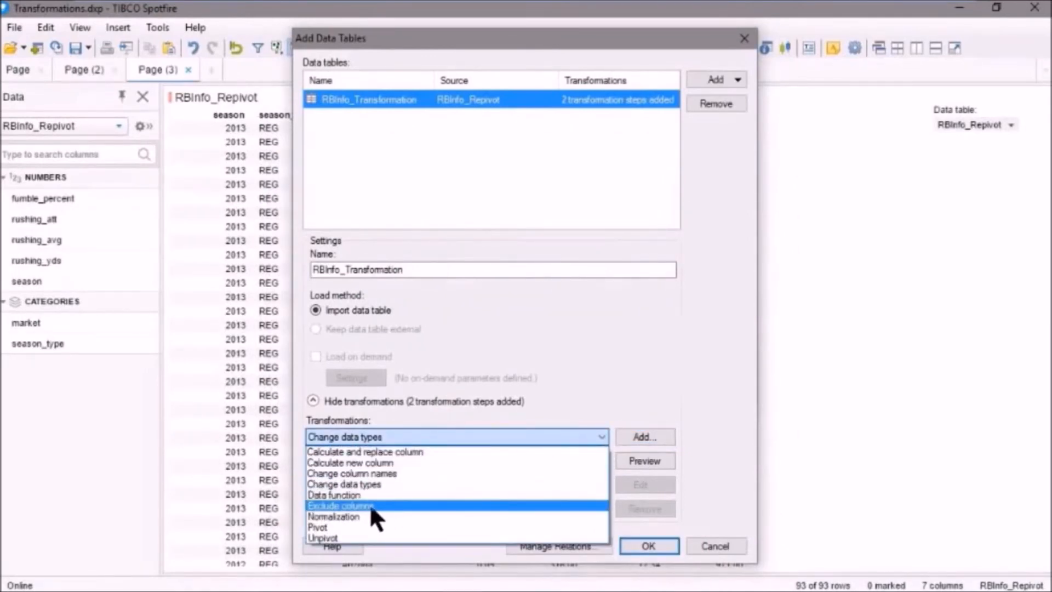
# Exclude fumble_percent and season_type, then create the RBInfo_Transformation table.
pyautogui.click(341, 504)
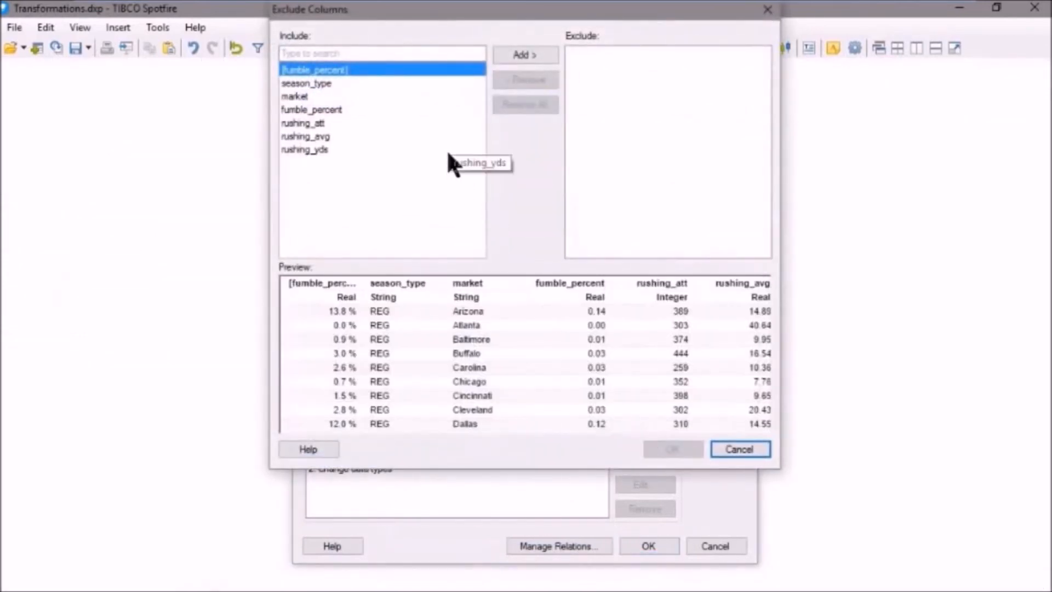
pyautogui.click(310, 109)
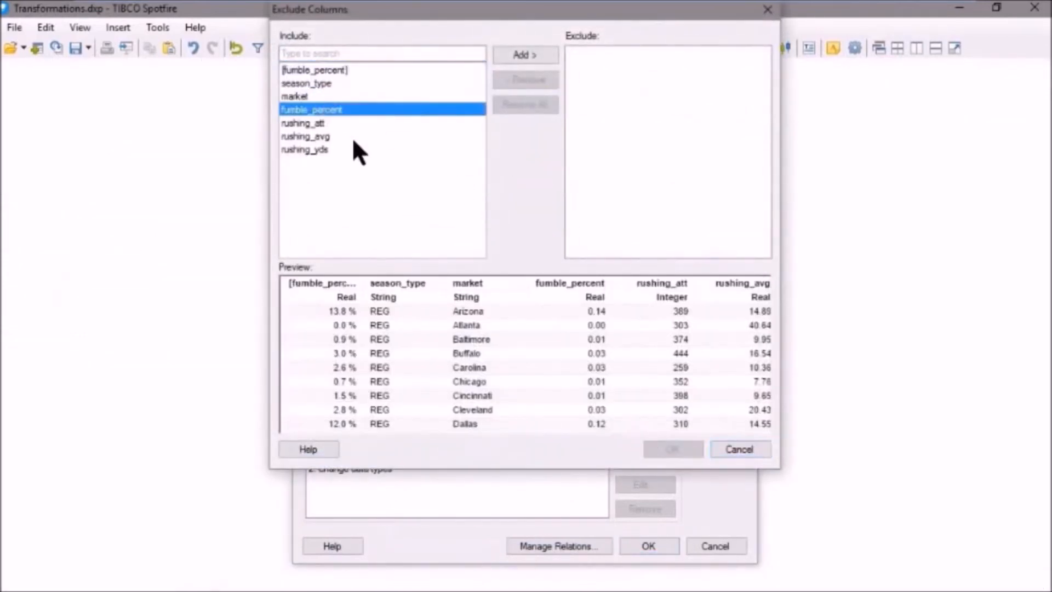
pyautogui.click(524, 54)
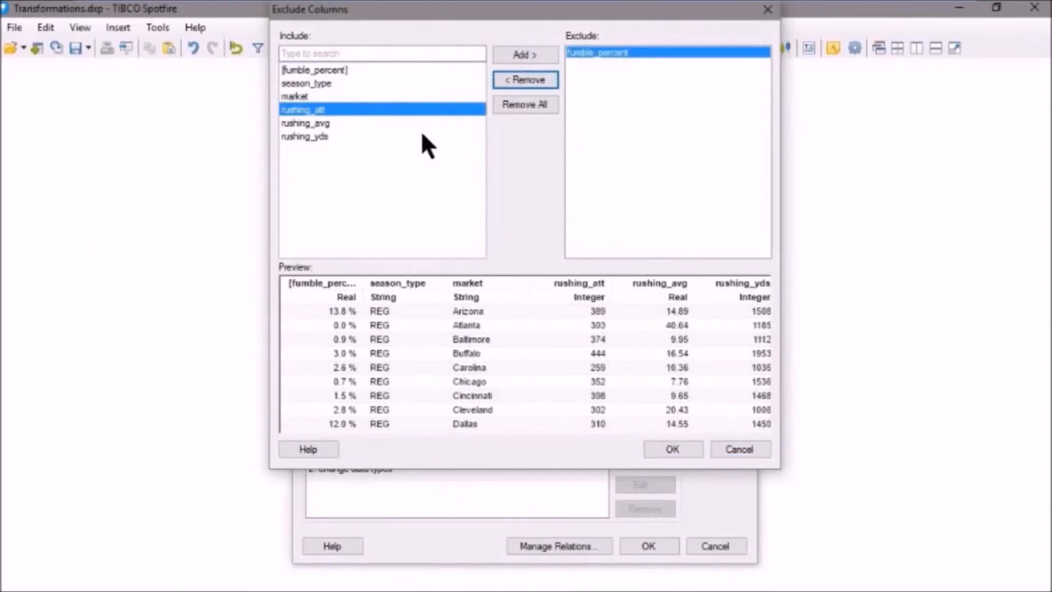
pyautogui.click(306, 83)
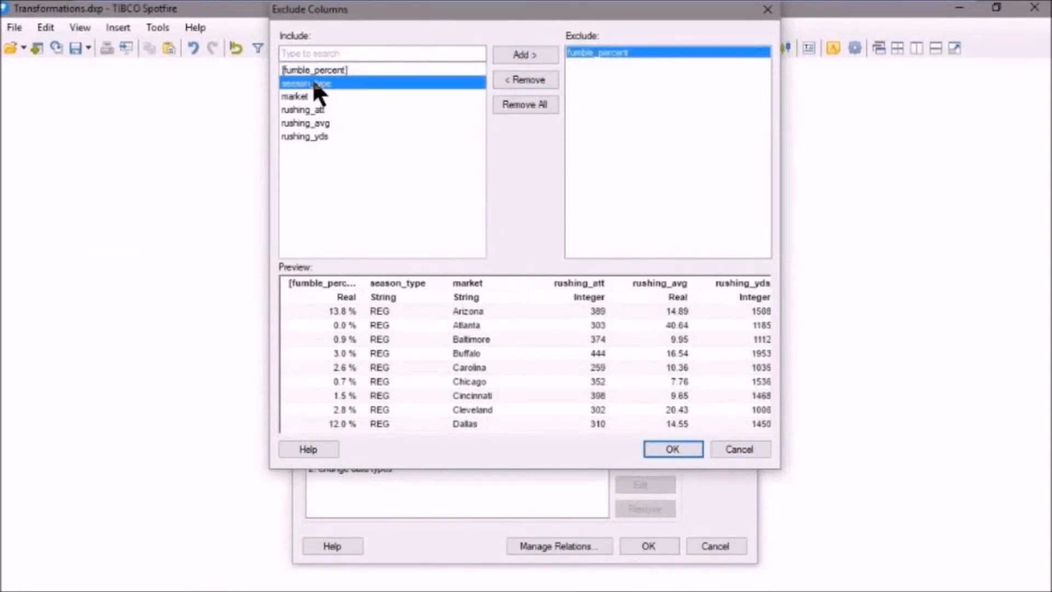
pyautogui.click(525, 54)
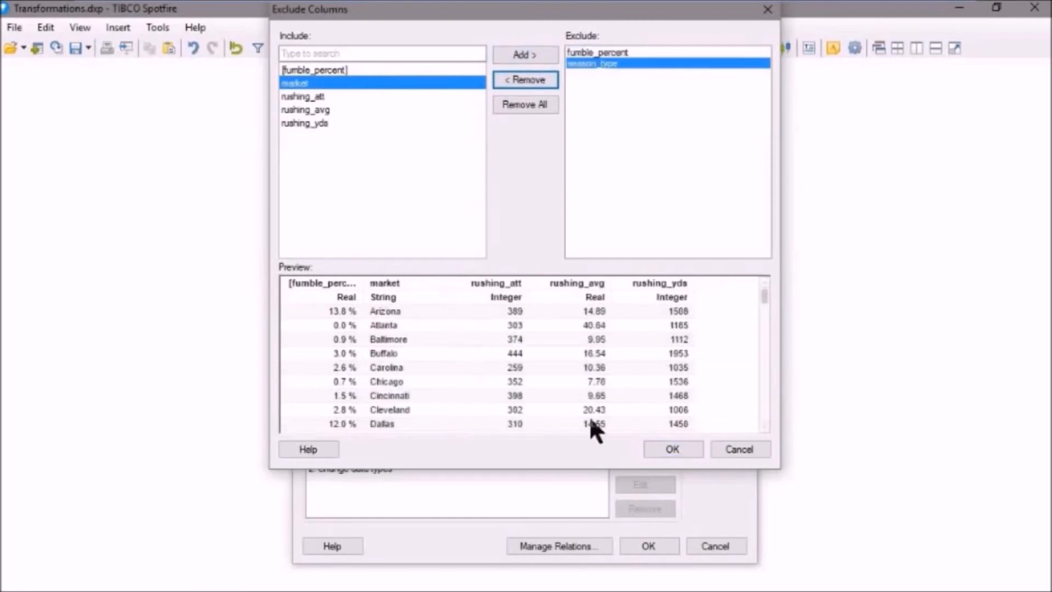
pyautogui.click(672, 450)
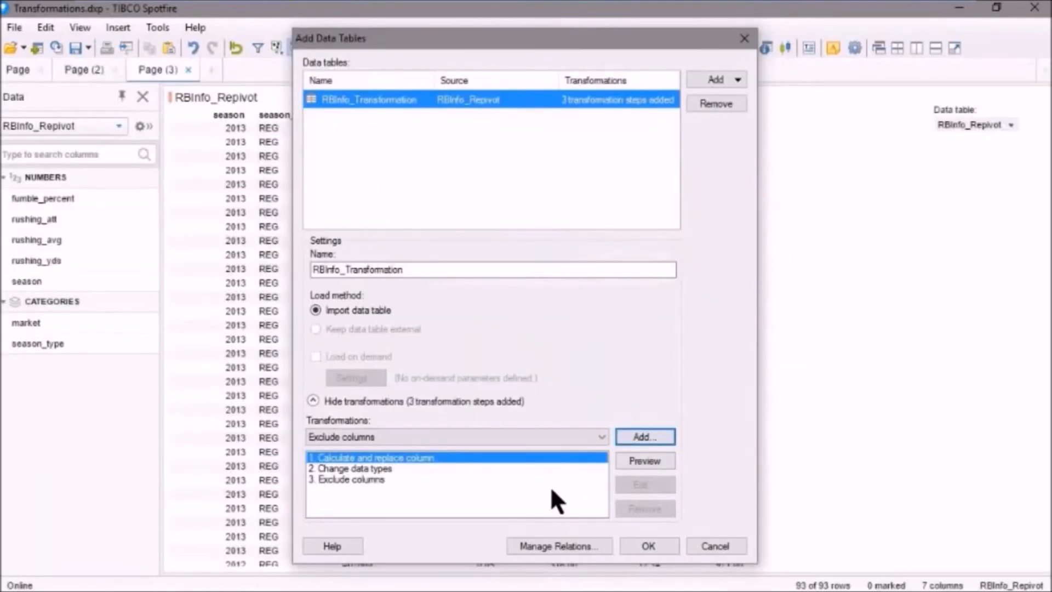
pyautogui.moveTo(646, 545)
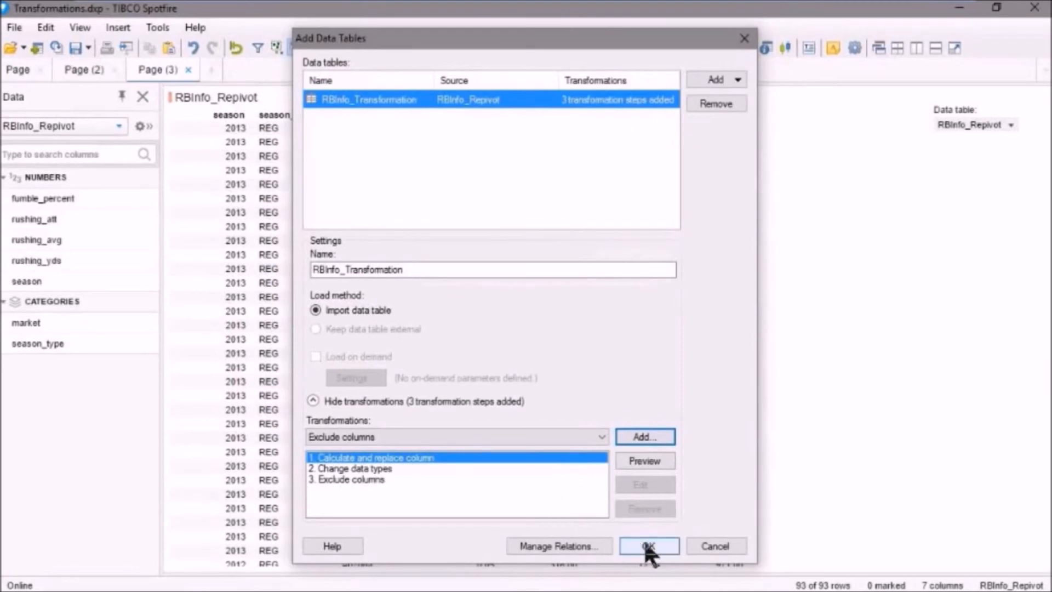
pyautogui.click(648, 546)
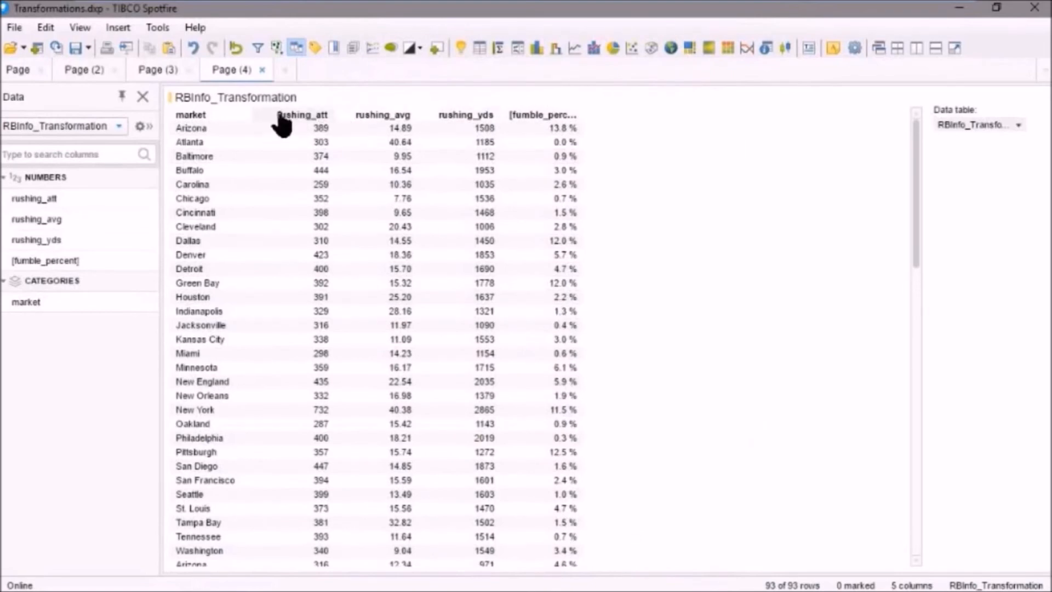
pyautogui.moveTo(313, 131)
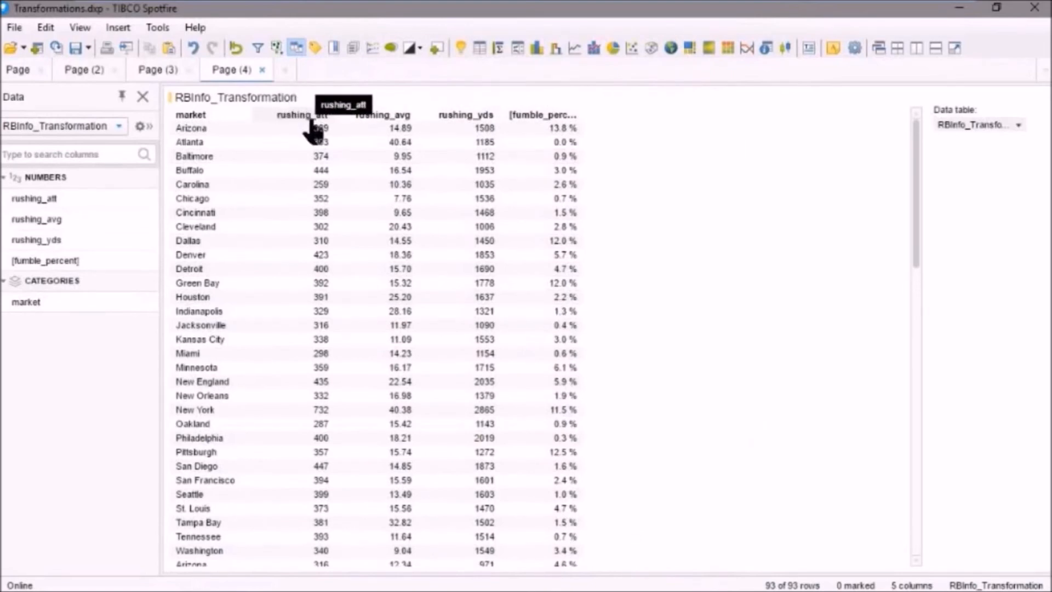
pyautogui.moveTo(487, 145)
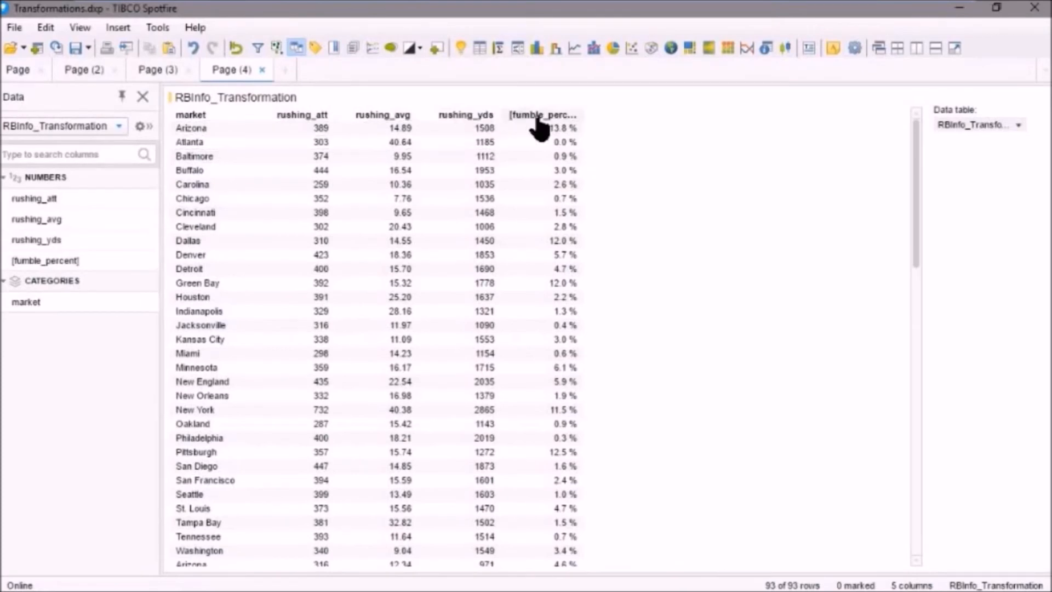
pyautogui.moveTo(566, 117)
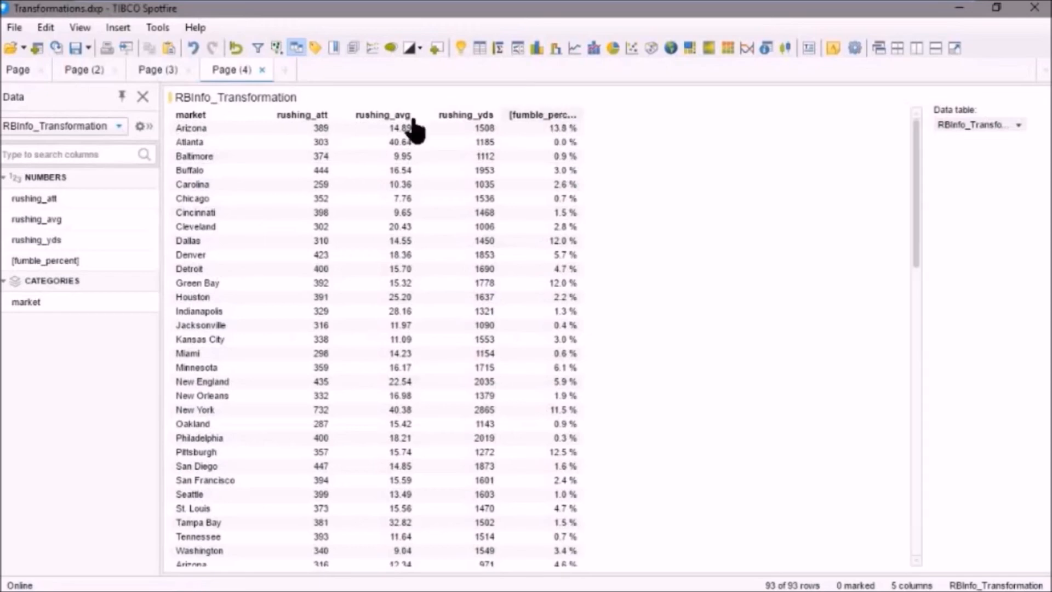
pyautogui.click(45, 261)
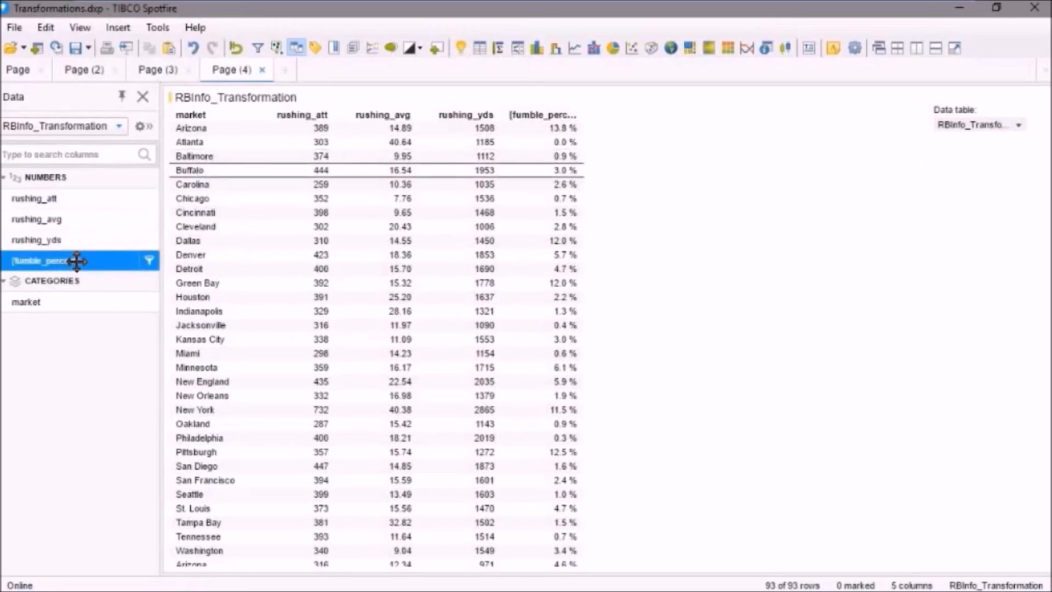
# Start renaming the [fumble_percent] column to remove its brackets.
pyautogui.click(46, 261)
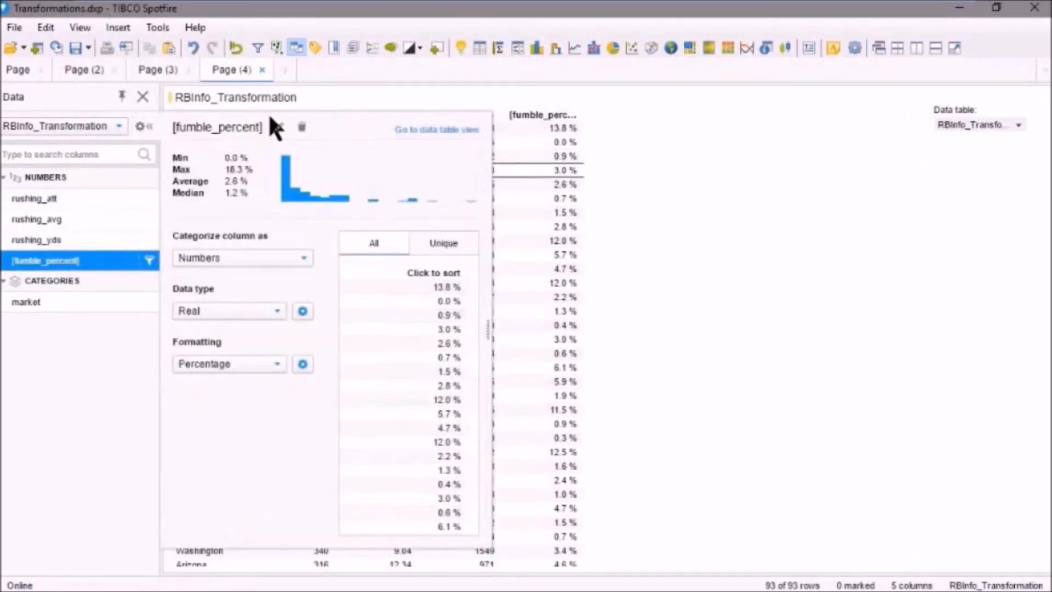
pyautogui.doubleClick(216, 128)
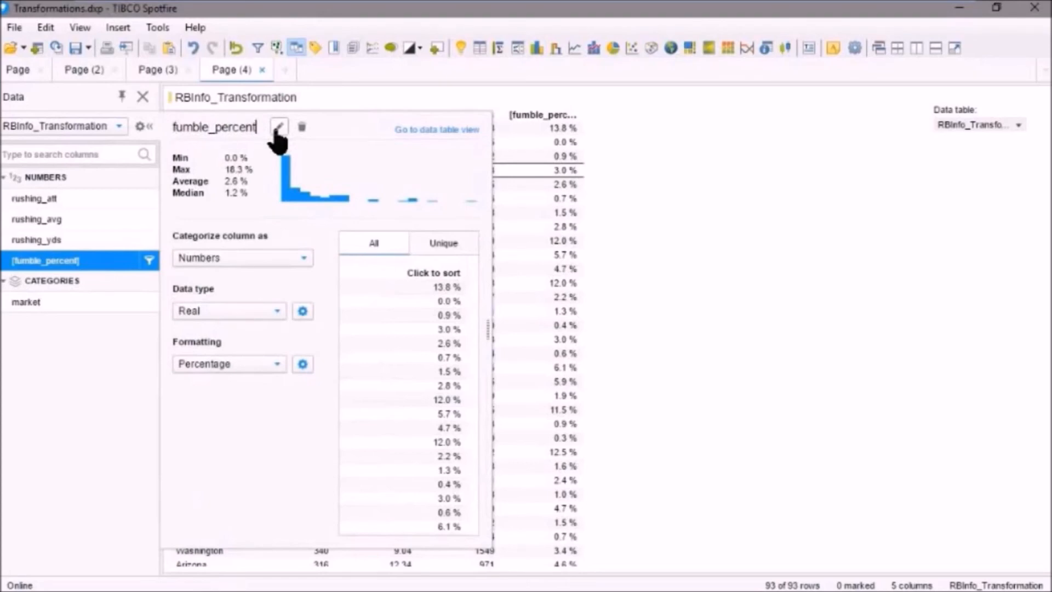
pyautogui.moveTo(53, 240)
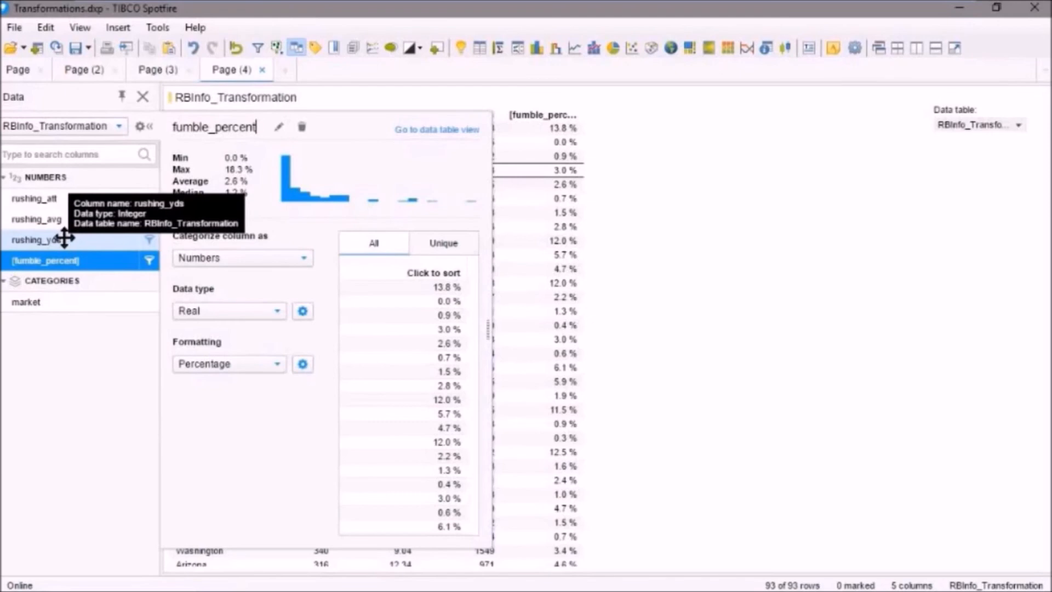
pyautogui.moveTo(37, 219)
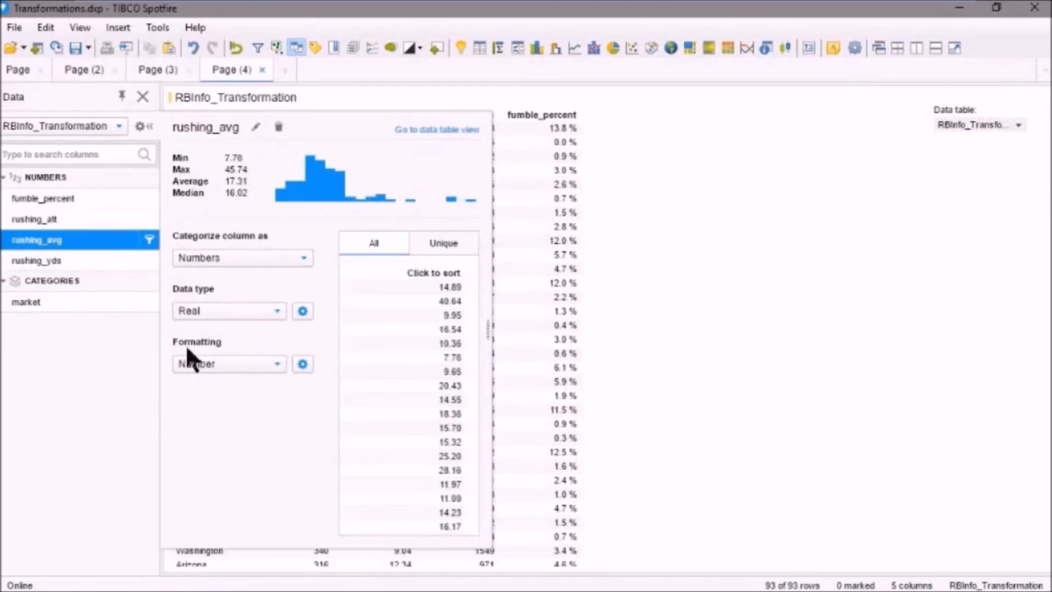
# Format rushing_avg as a number with 1 decimal place.
pyautogui.click(302, 364)
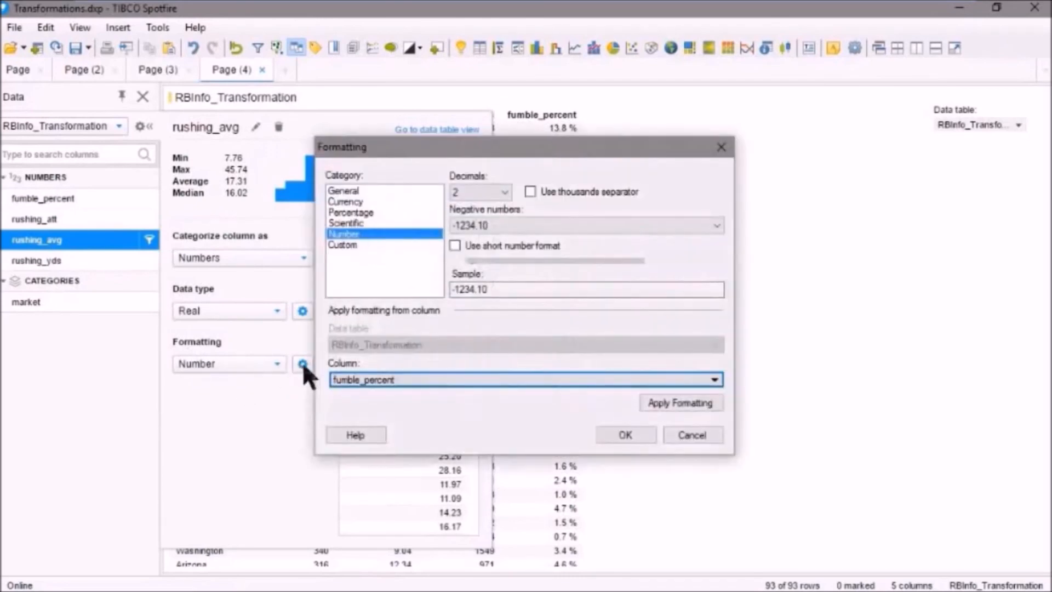
pyautogui.click(480, 191)
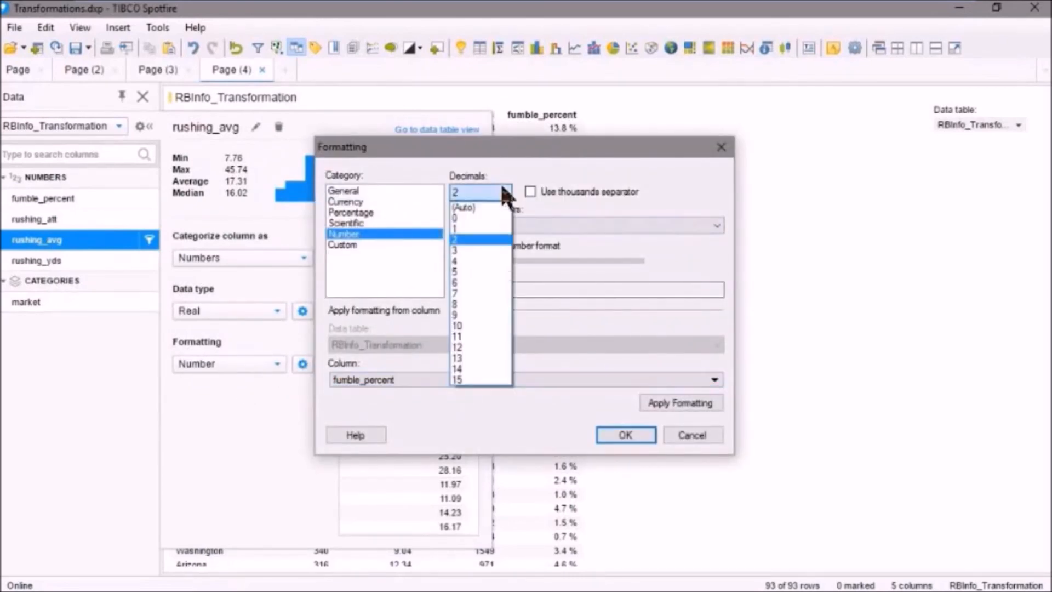
pyautogui.click(455, 229)
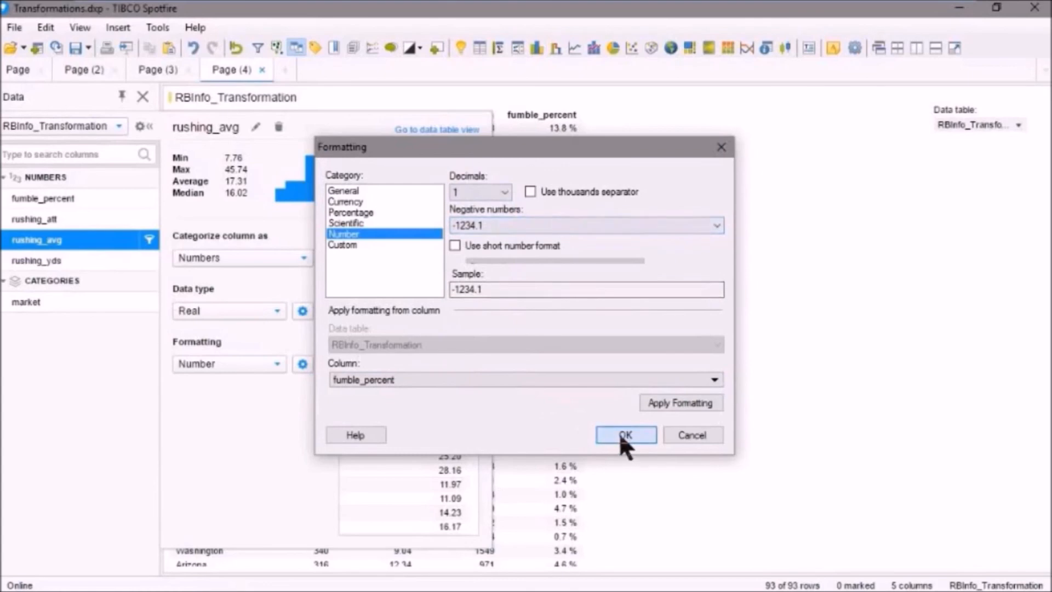
pyautogui.click(624, 435)
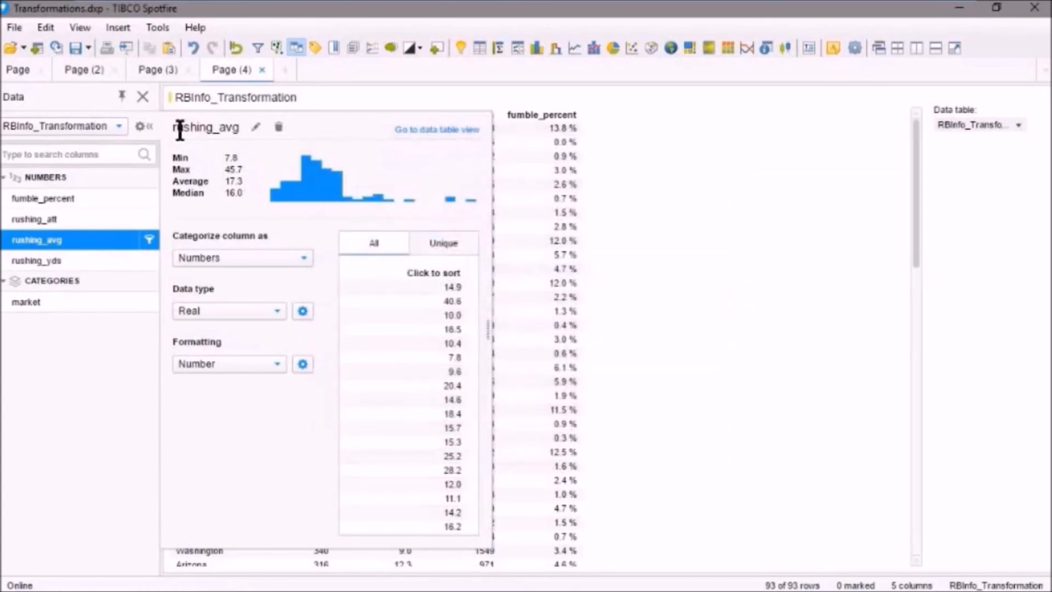
# Dismiss the column details to show the full RBInfo_Transformation table.
pyautogui.click(438, 129)
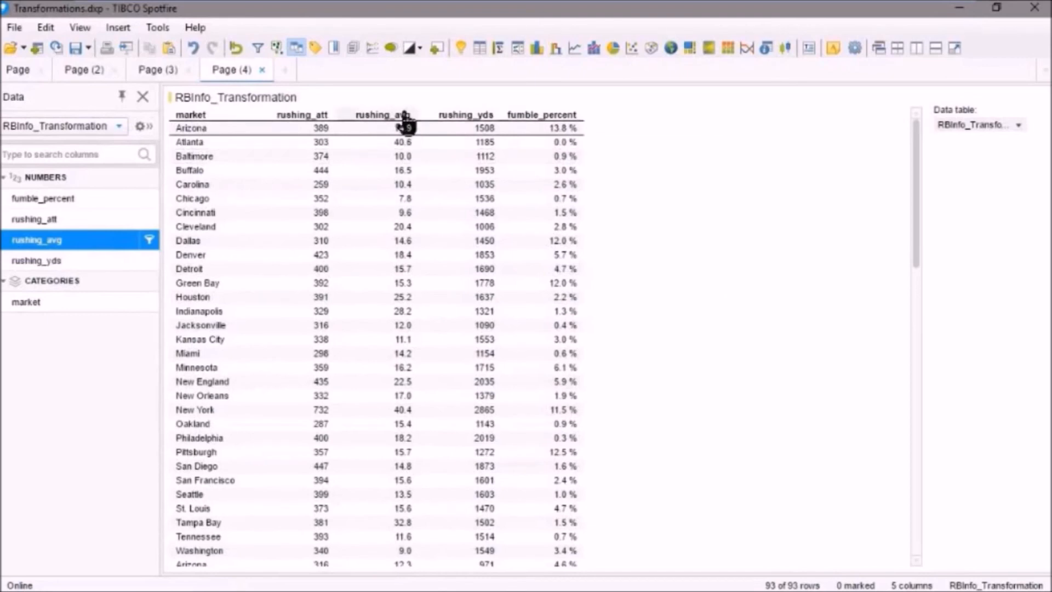
pyautogui.moveTo(557, 127)
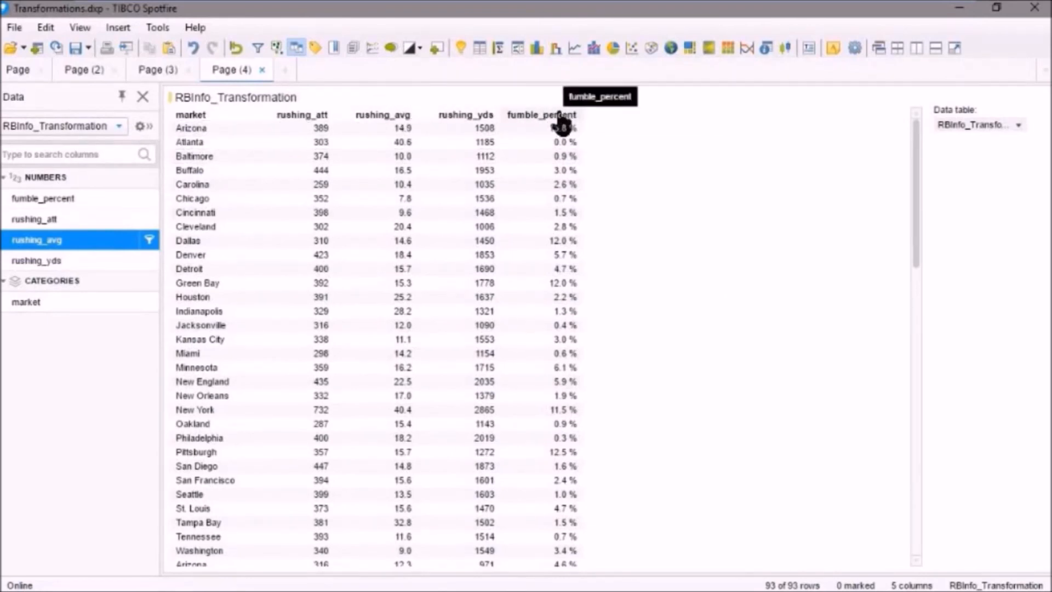
pyautogui.moveTo(462, 124)
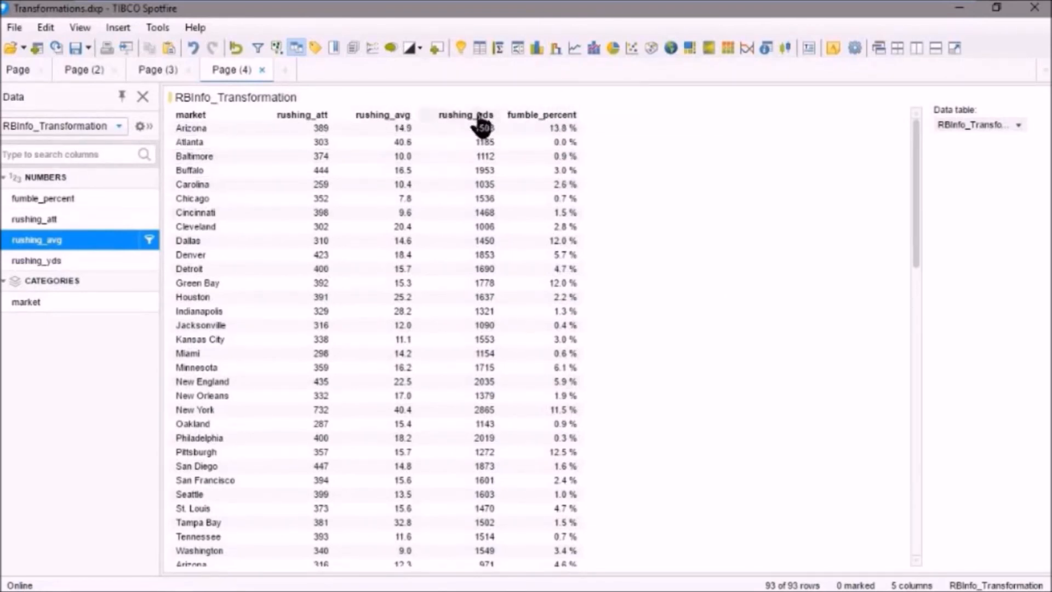